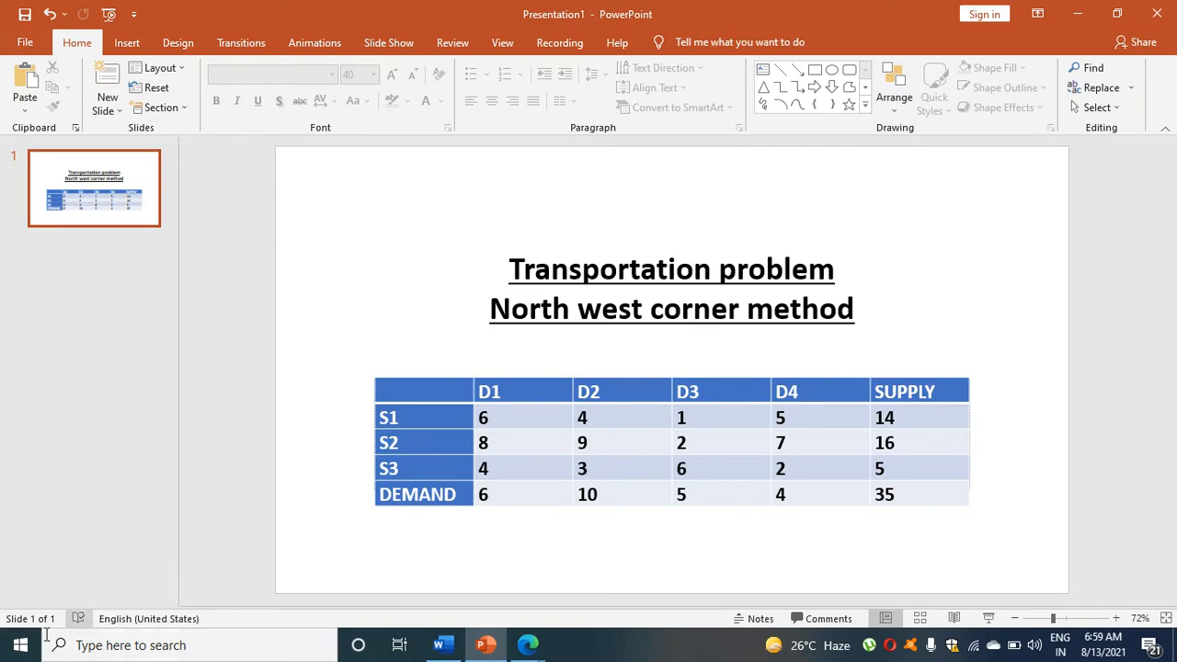
- Launch TORA from the T section of the Start menu's app list
click(20, 644)
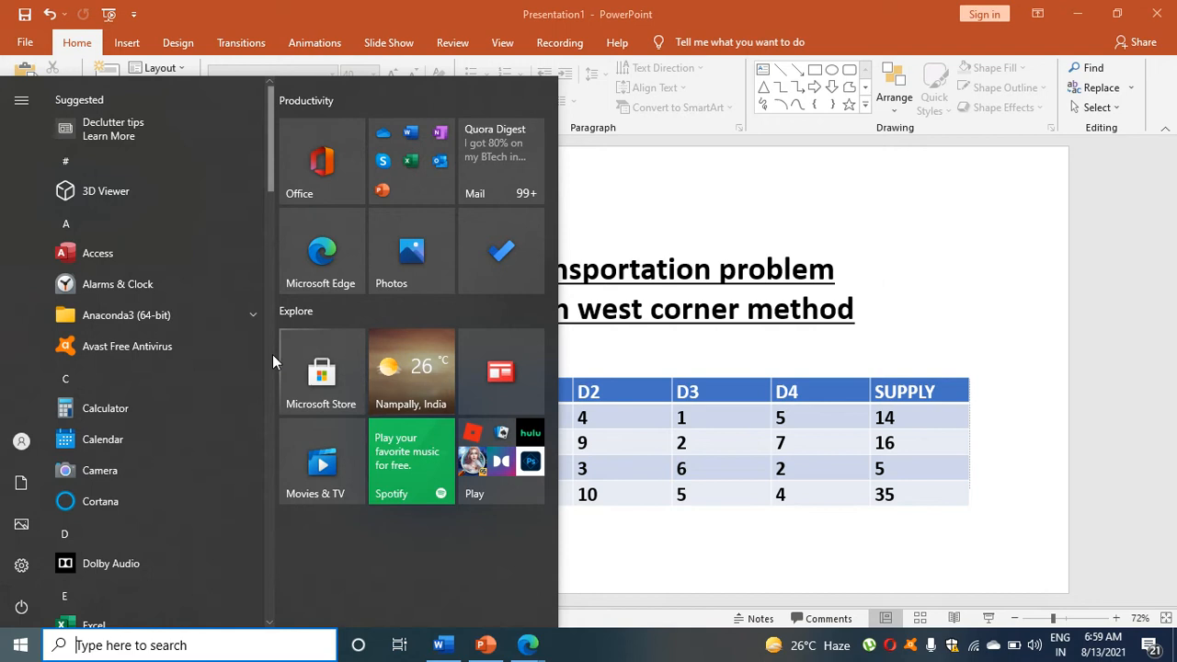
scroll(down, 3)
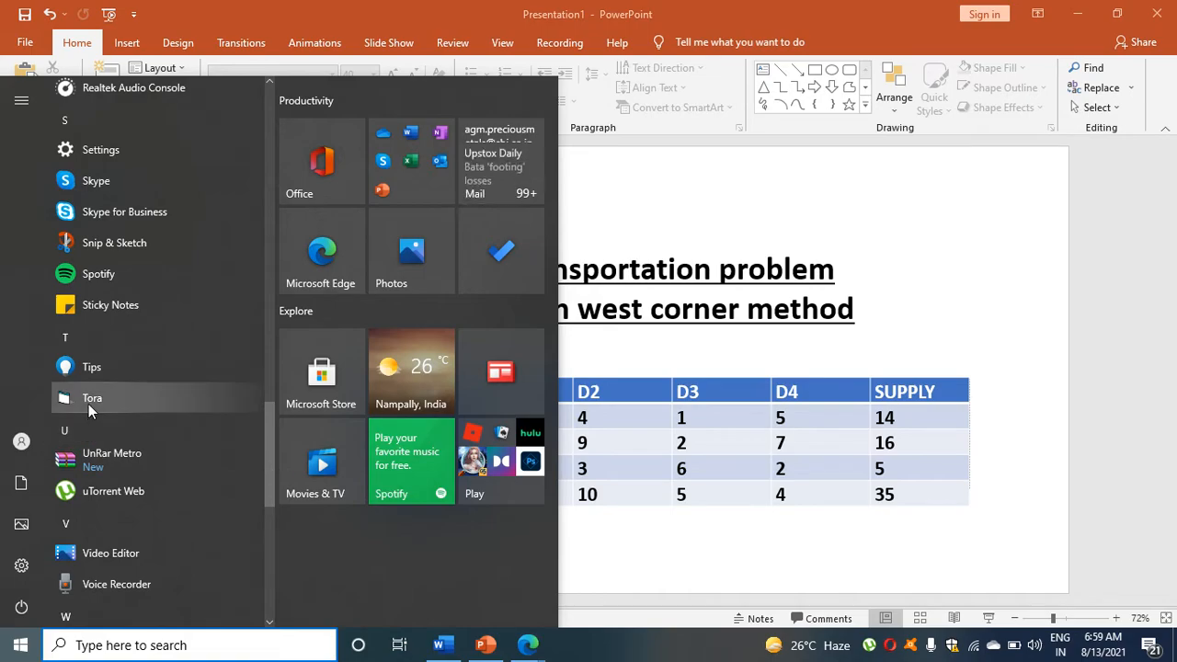
click(92, 398)
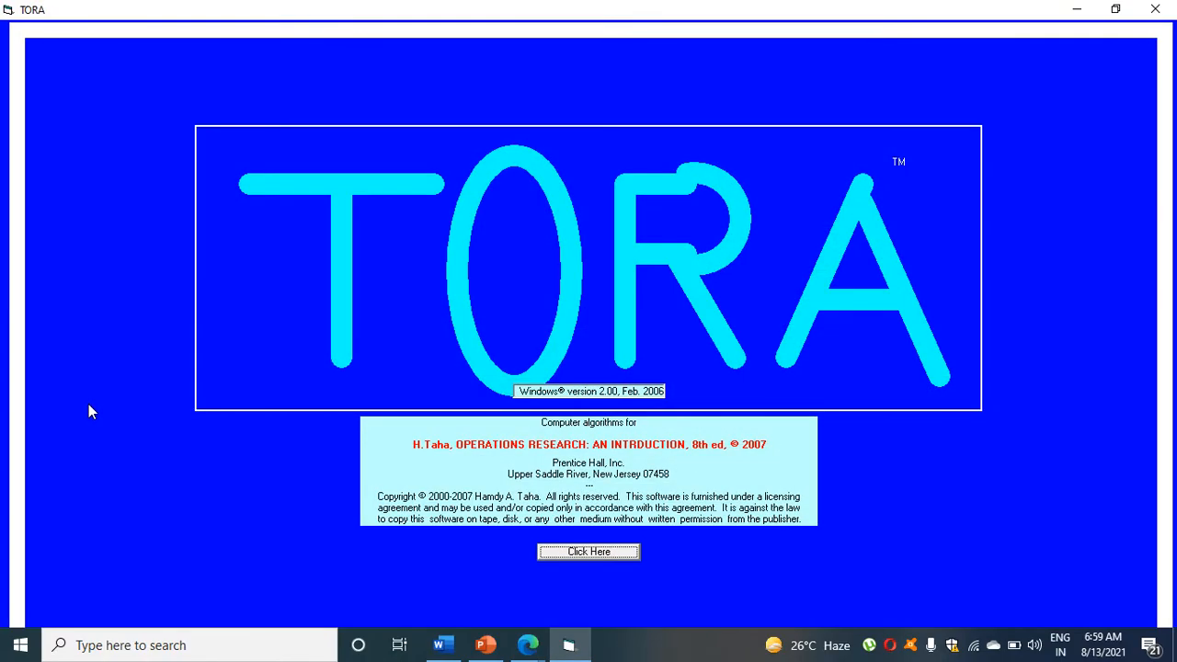
mouse_move(598, 559)
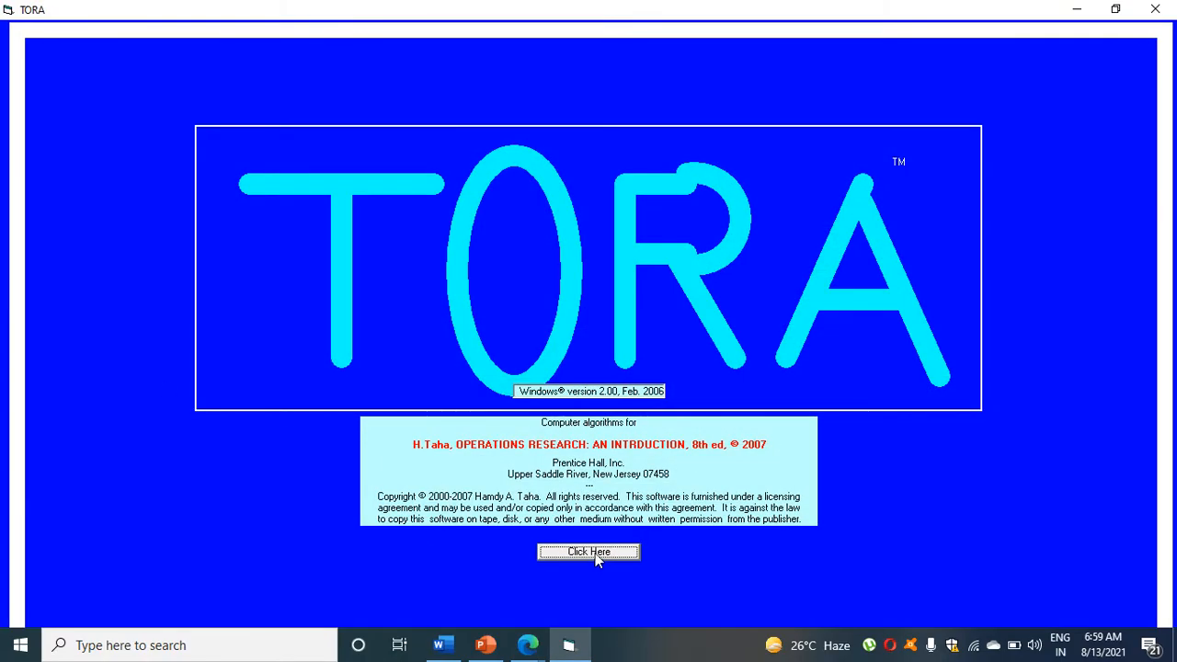
- Pass the splash, choose the Transportation model as a new problem with decimal notation, 2 digits
click(589, 552)
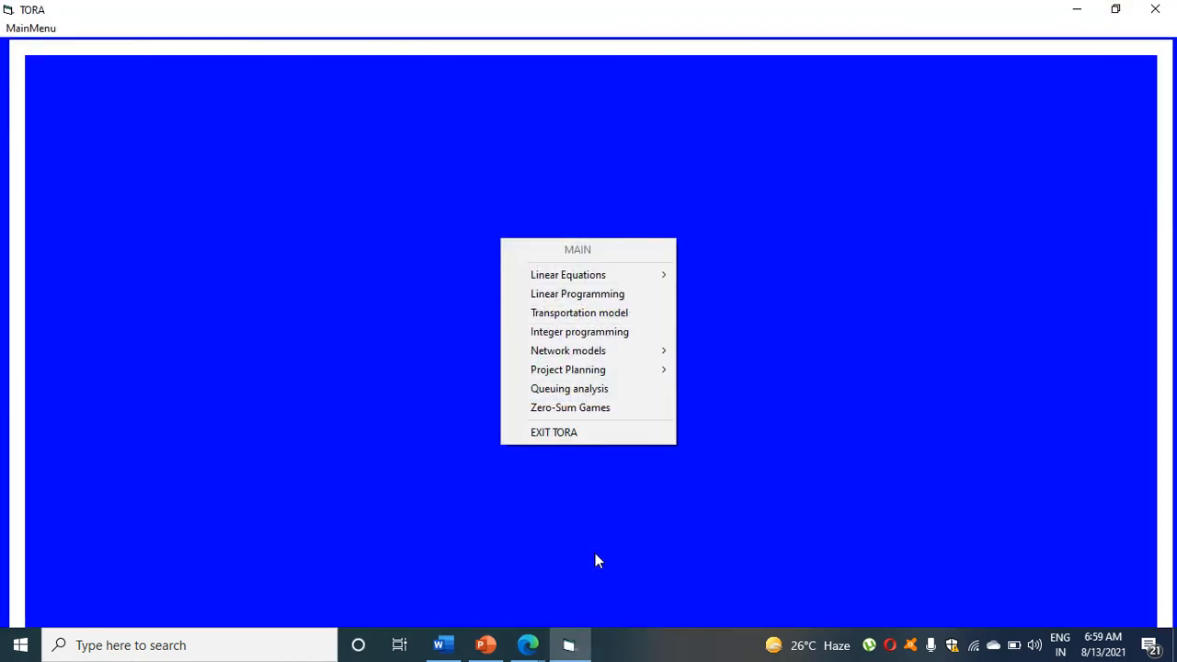
mouse_move(577, 312)
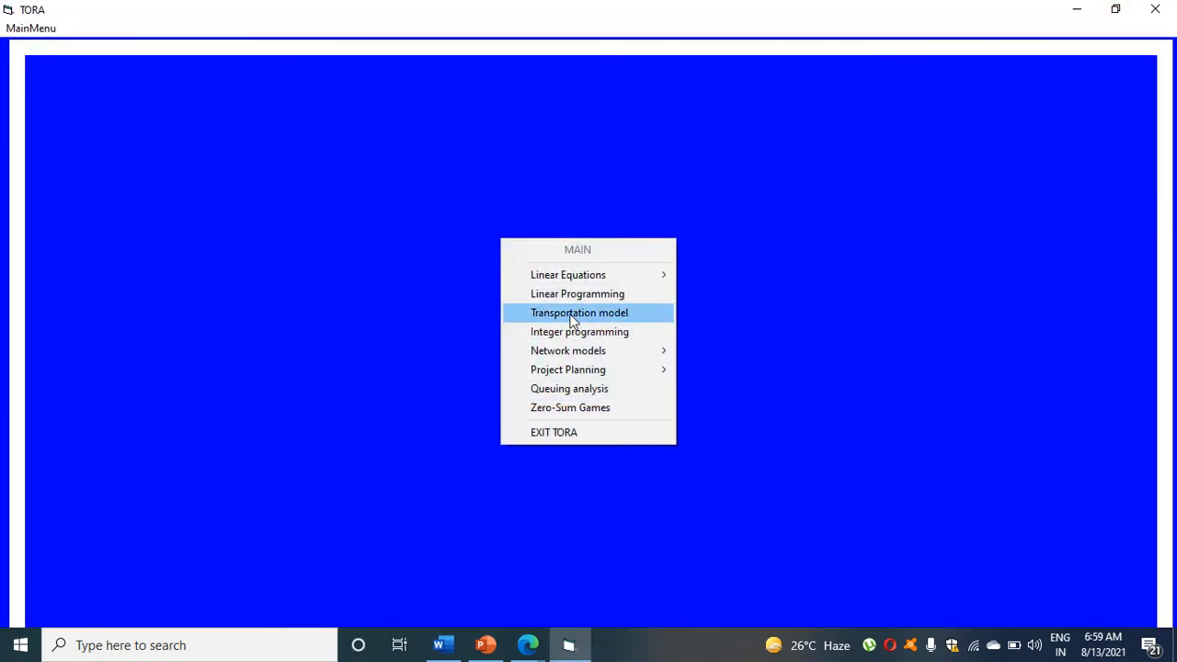
click(577, 312)
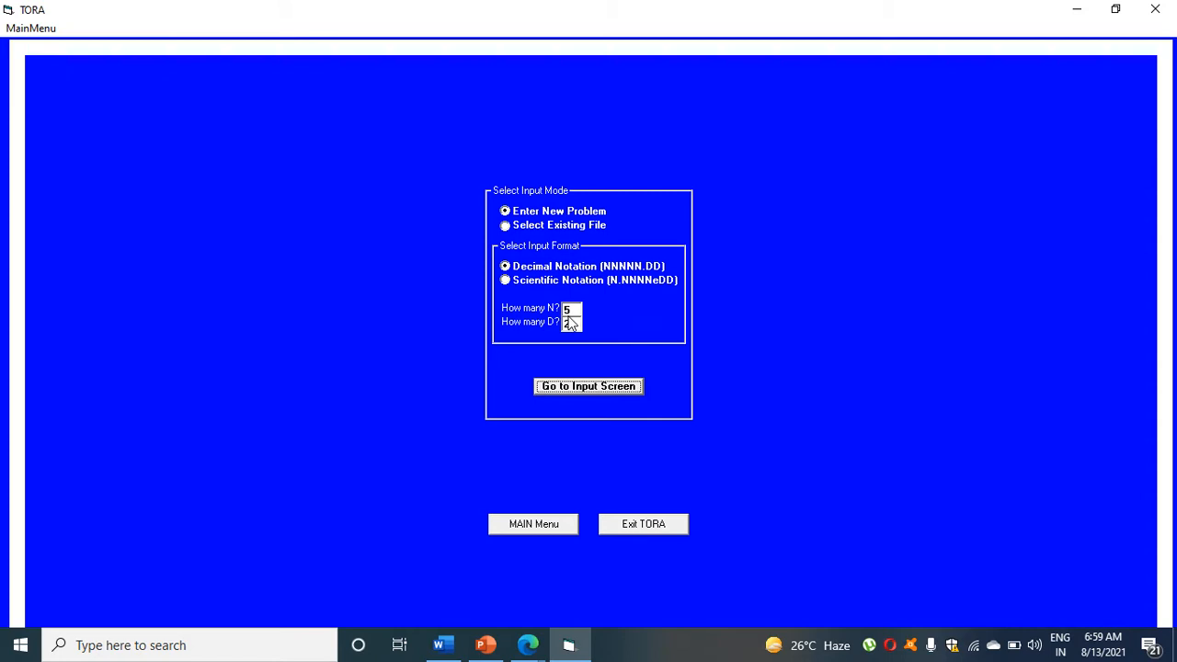
text(2)
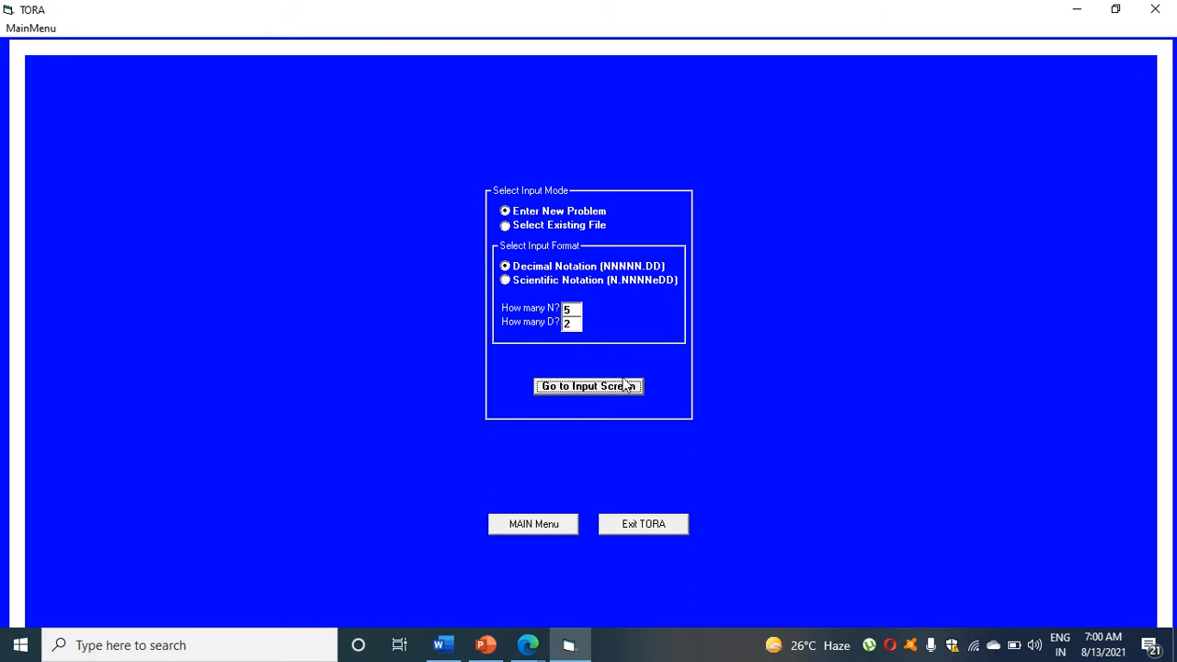
mouse_move(622, 396)
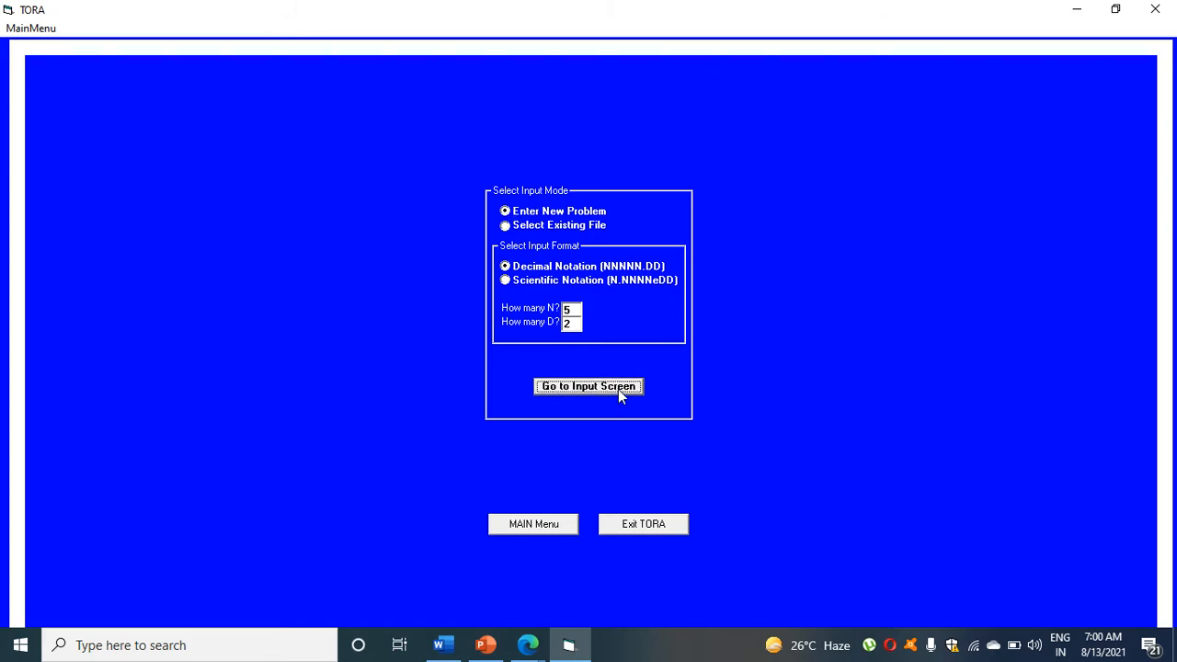
- Go to the input screen and title the problem 'NW CORNER'
click(589, 386)
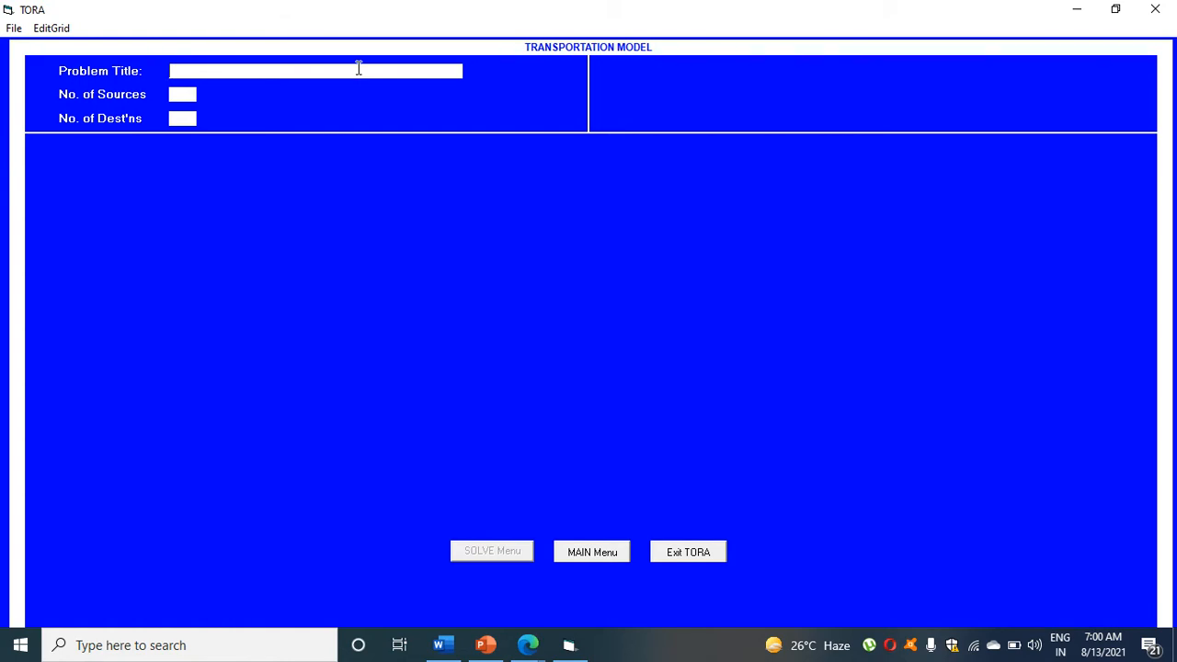
text(N)
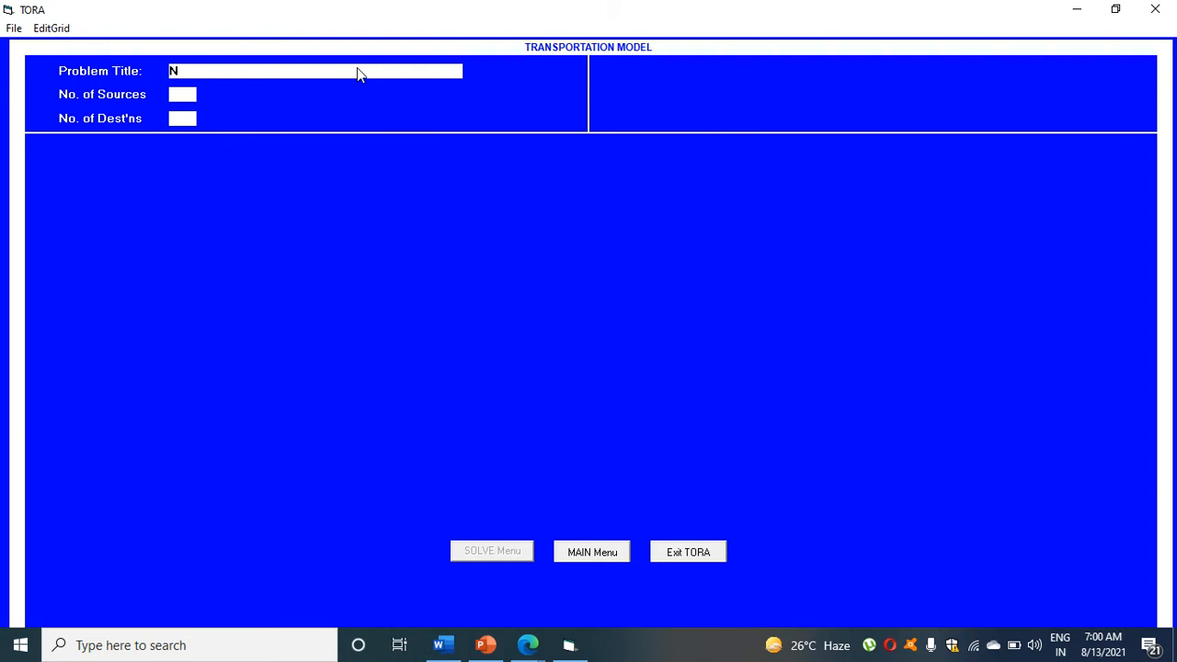
text(W)
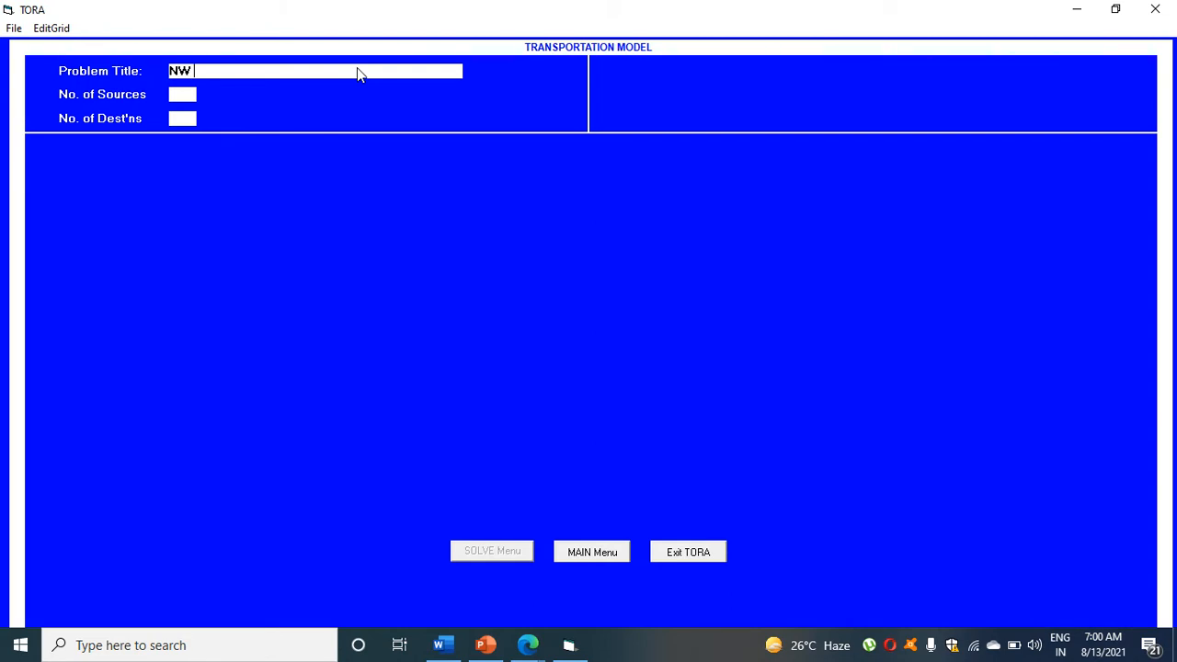
text(COR)
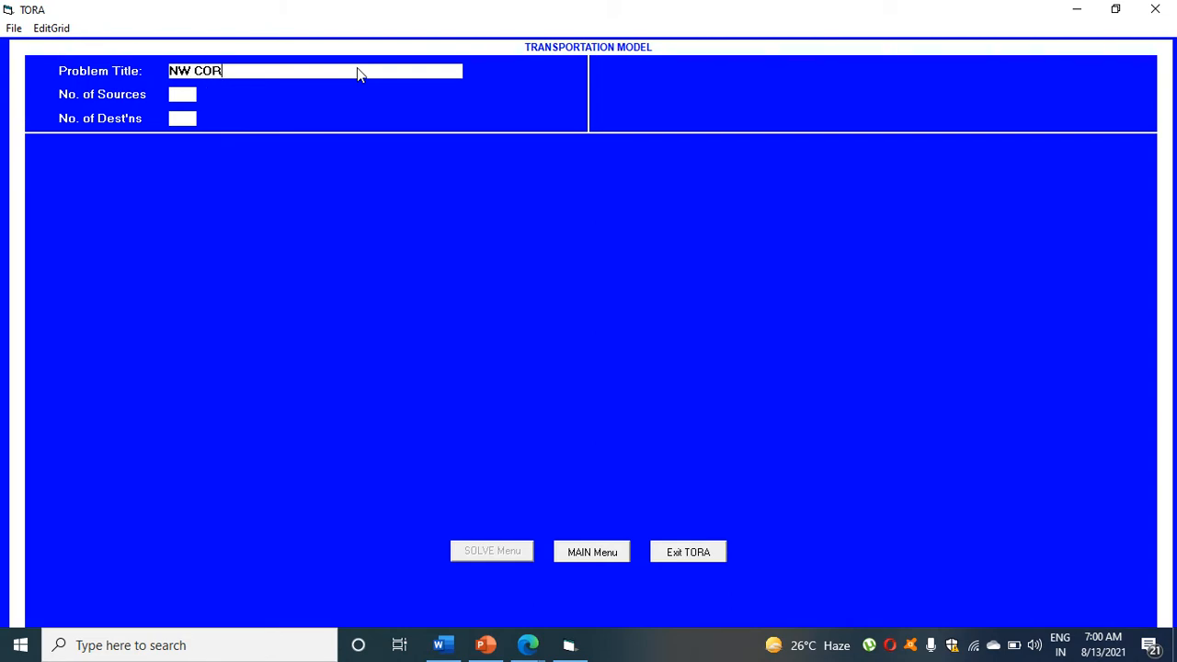
text(NER)
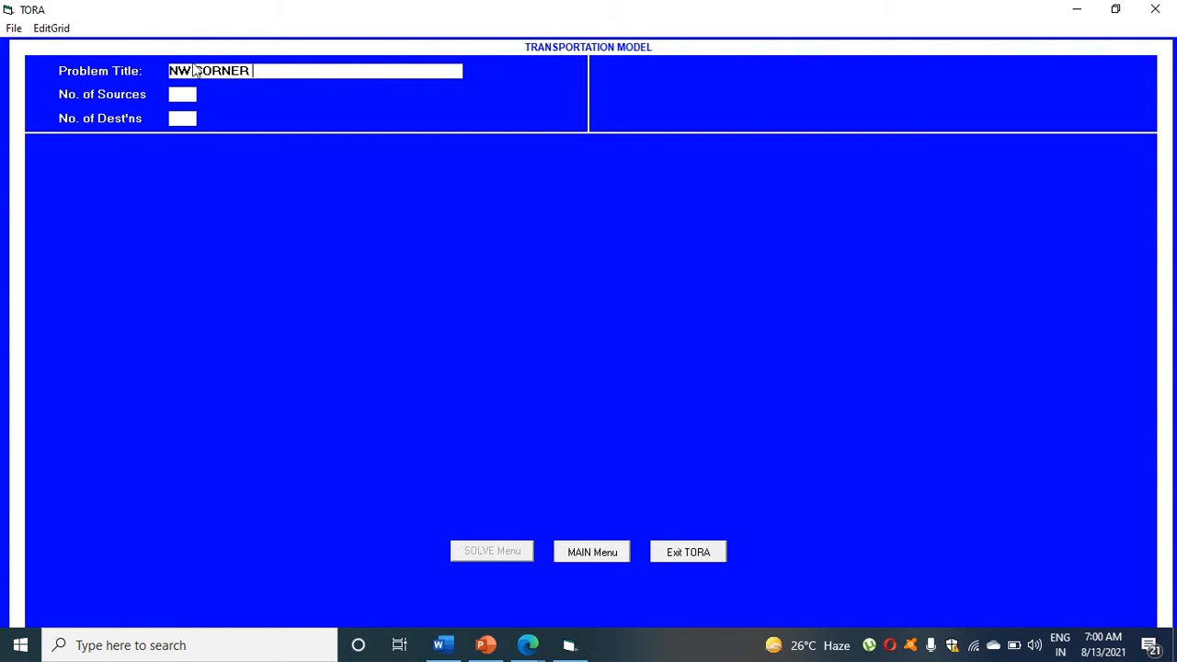
click(183, 94)
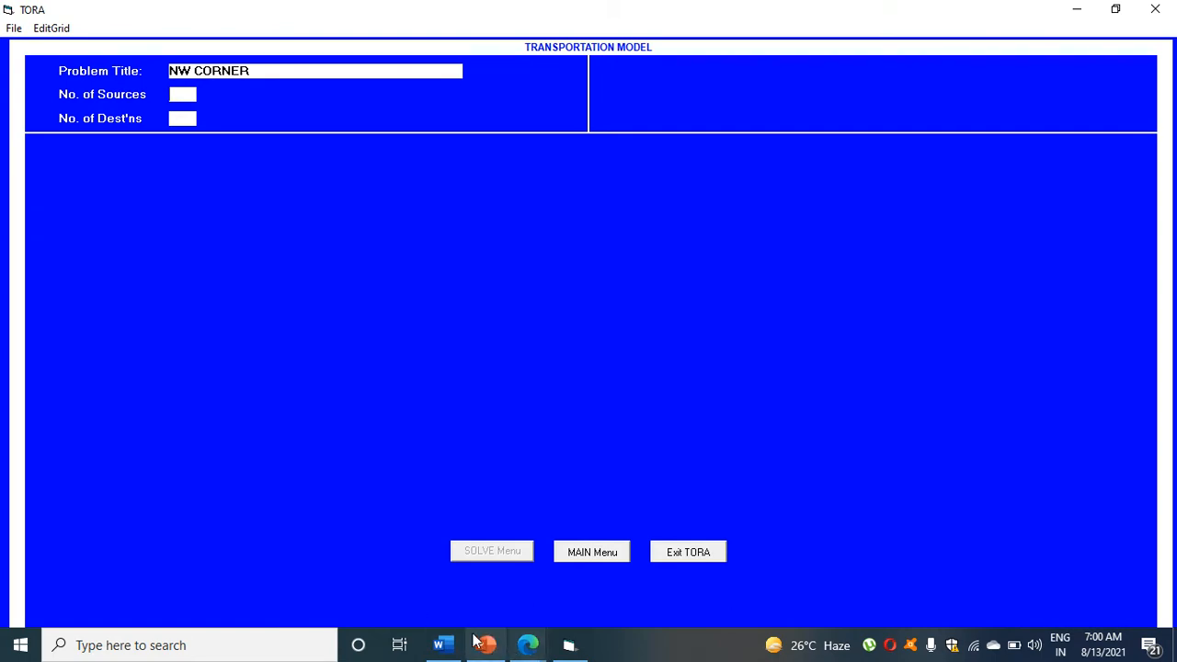
- After checking the slide's table, set 3 sources and 4 destinations
click(486, 644)
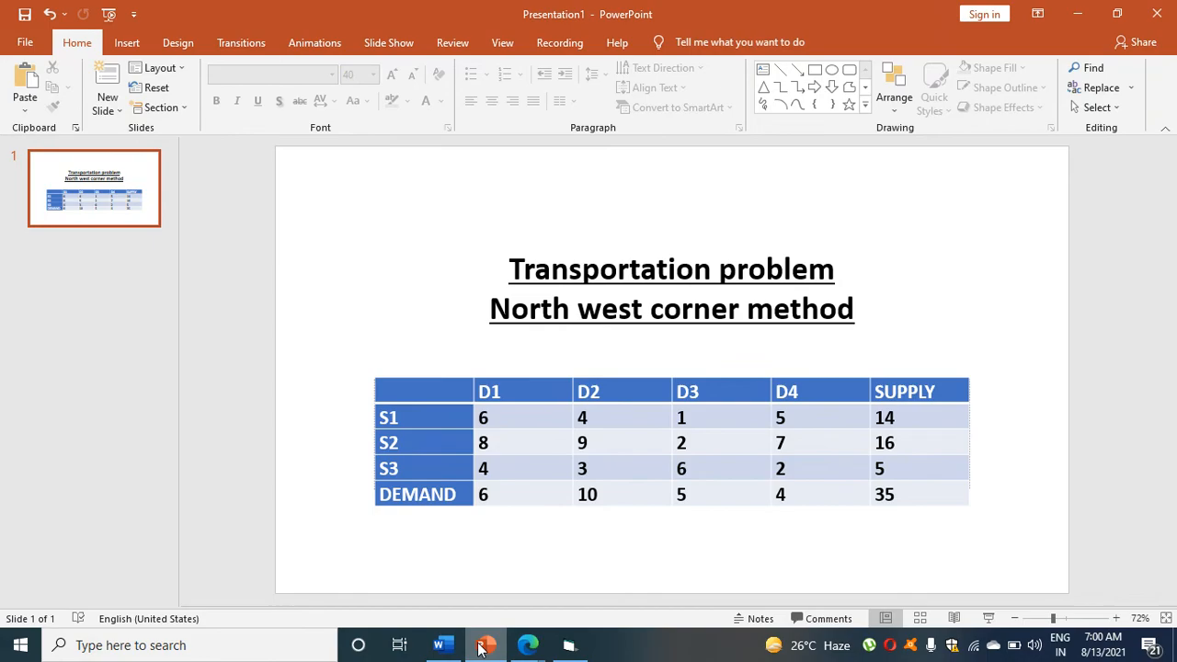
click(568, 644)
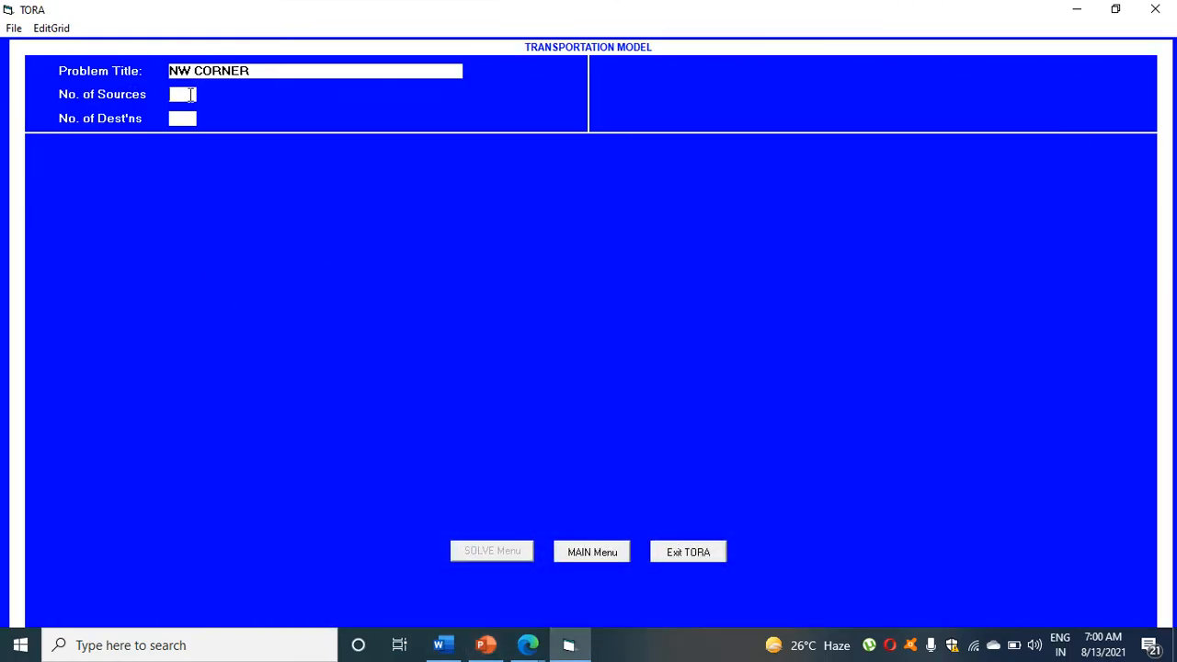
text(3)
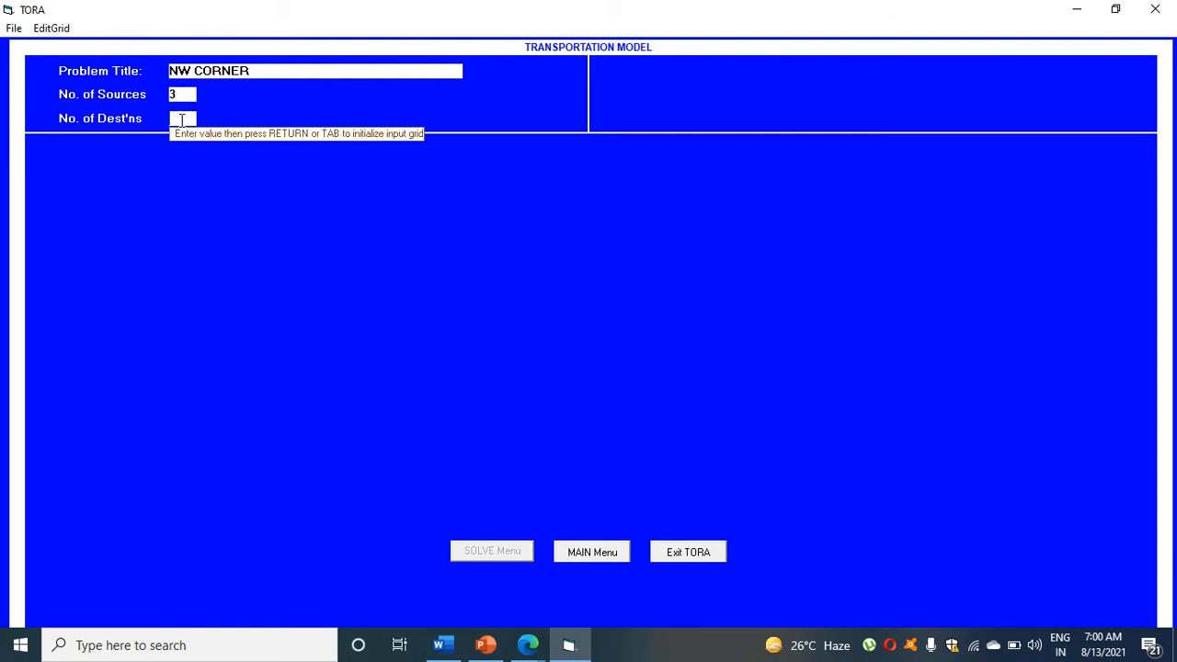
text(4)
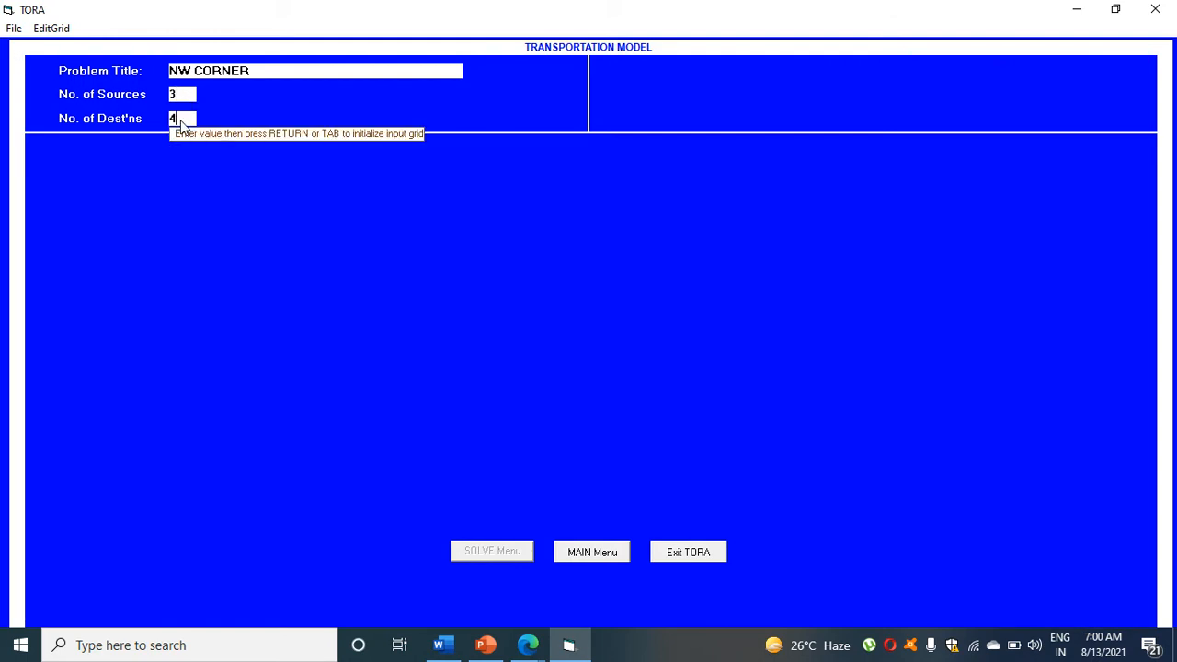
mouse_move(350, 246)
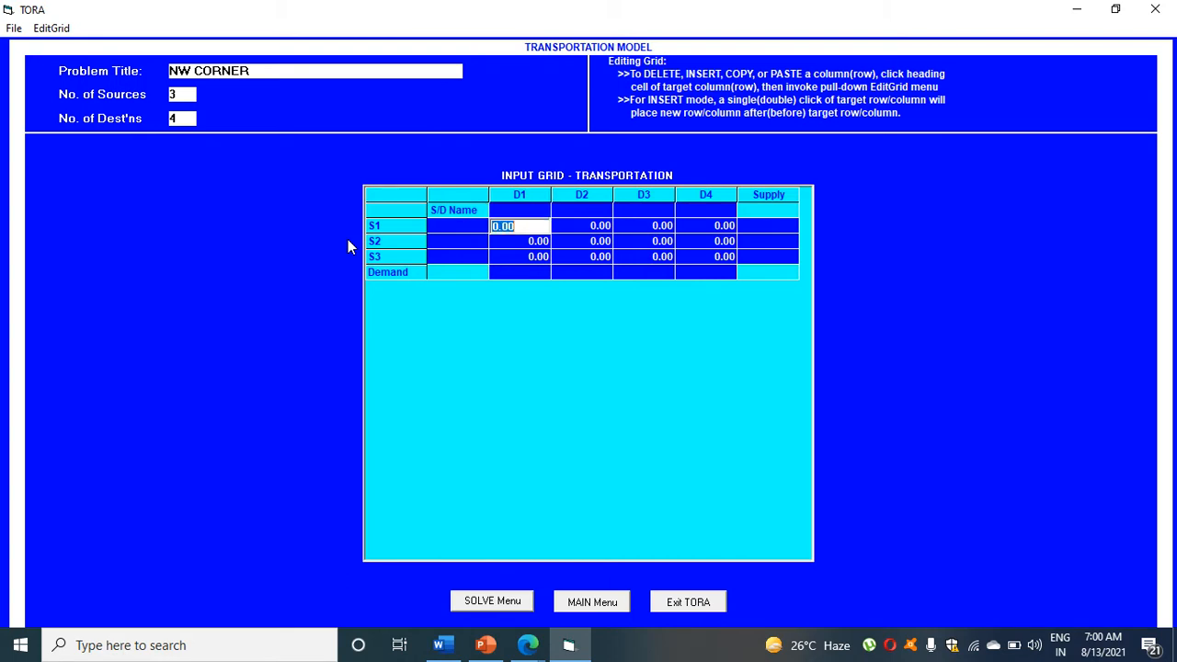
mouse_move(559, 227)
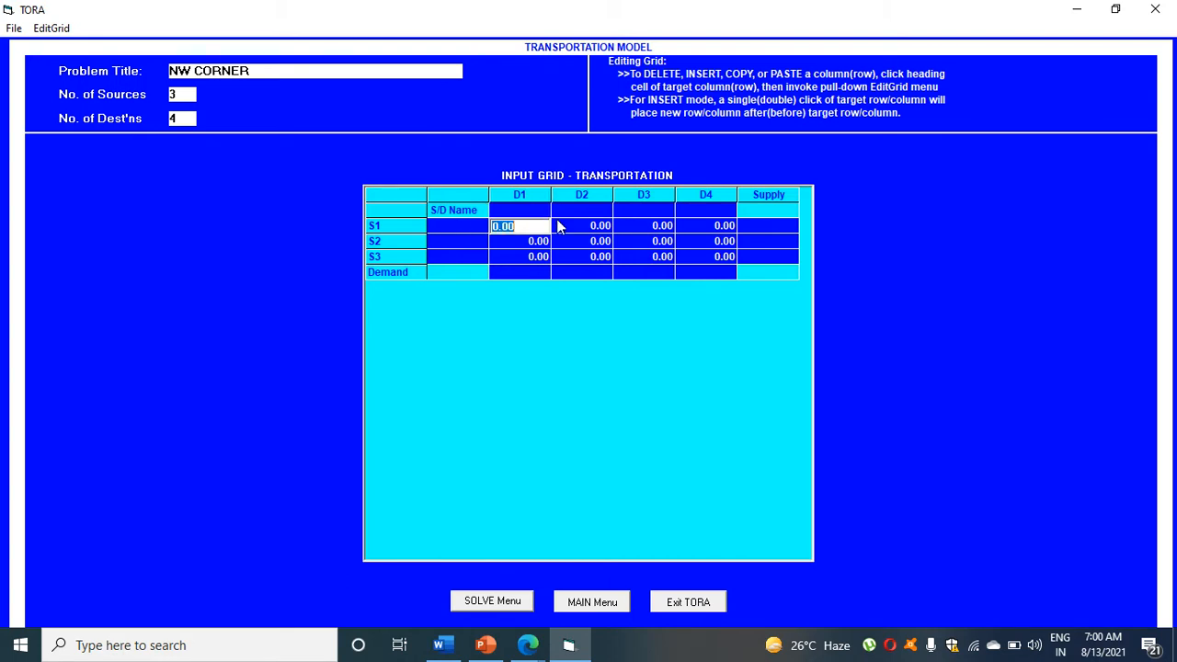
- Enter the remaining cost and supply values for the S2 and S3 rows
text(6)
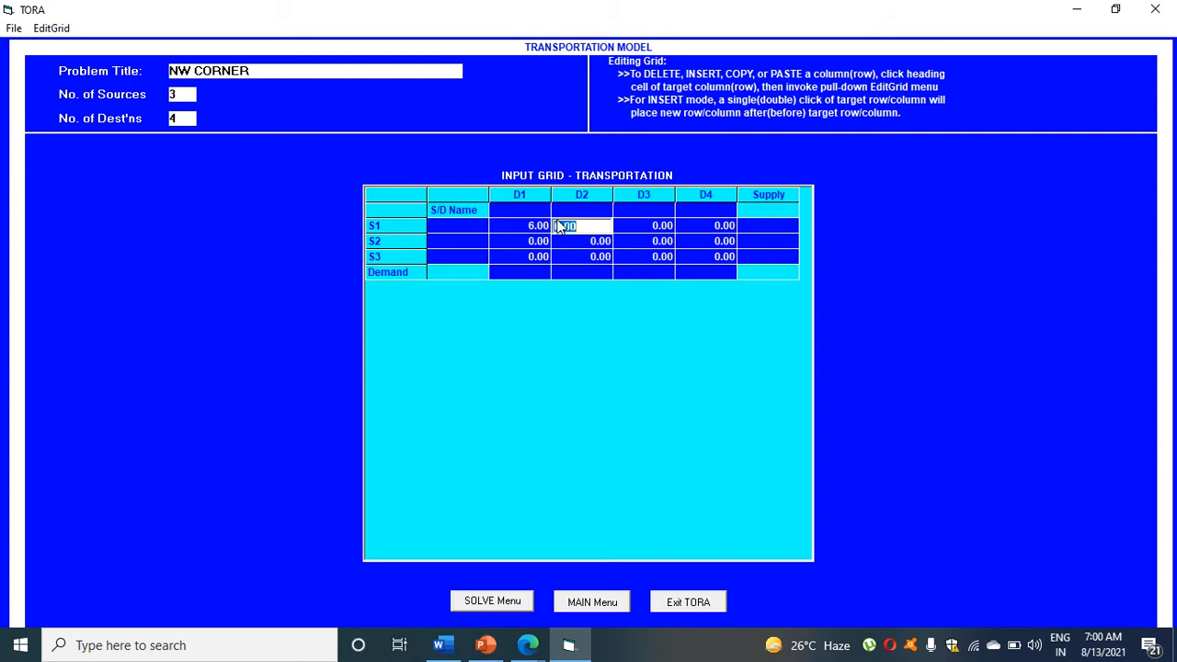
text(4.00)
click(767, 224)
text(14)
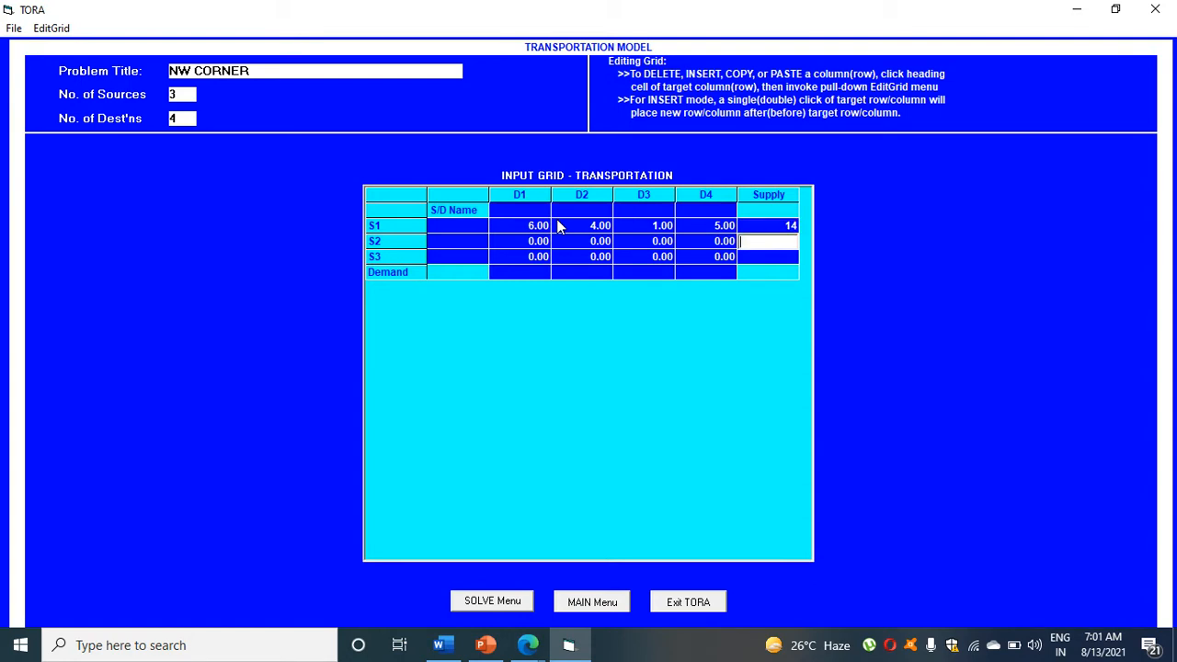
click(519, 241)
text(8)
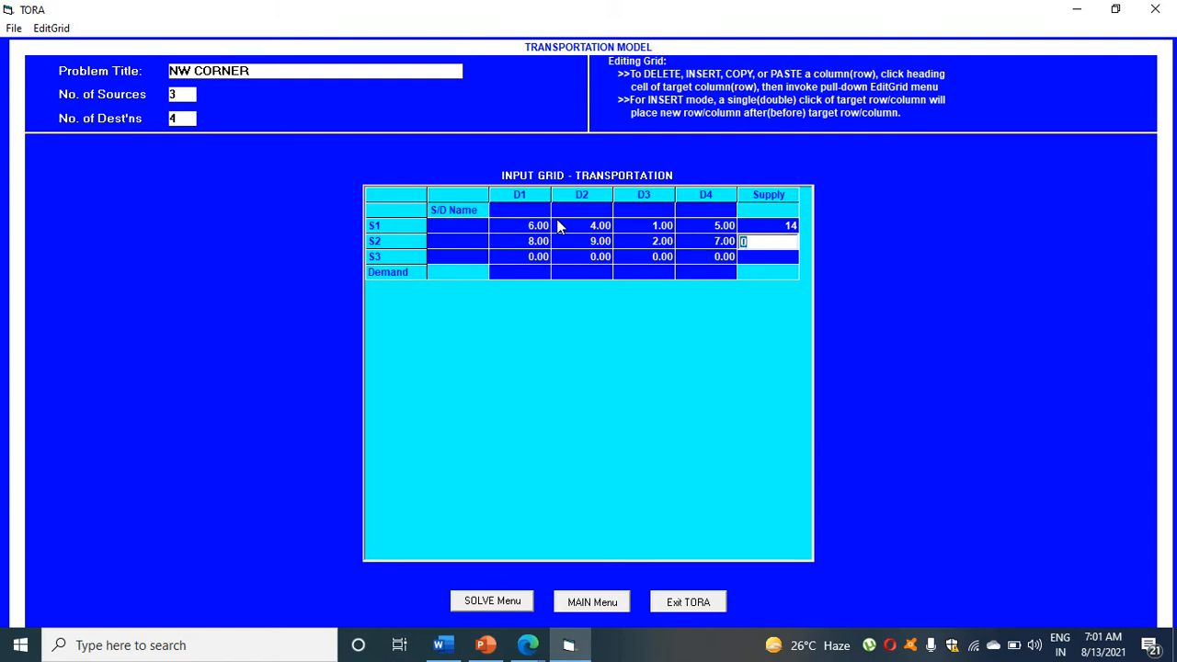
text(16)
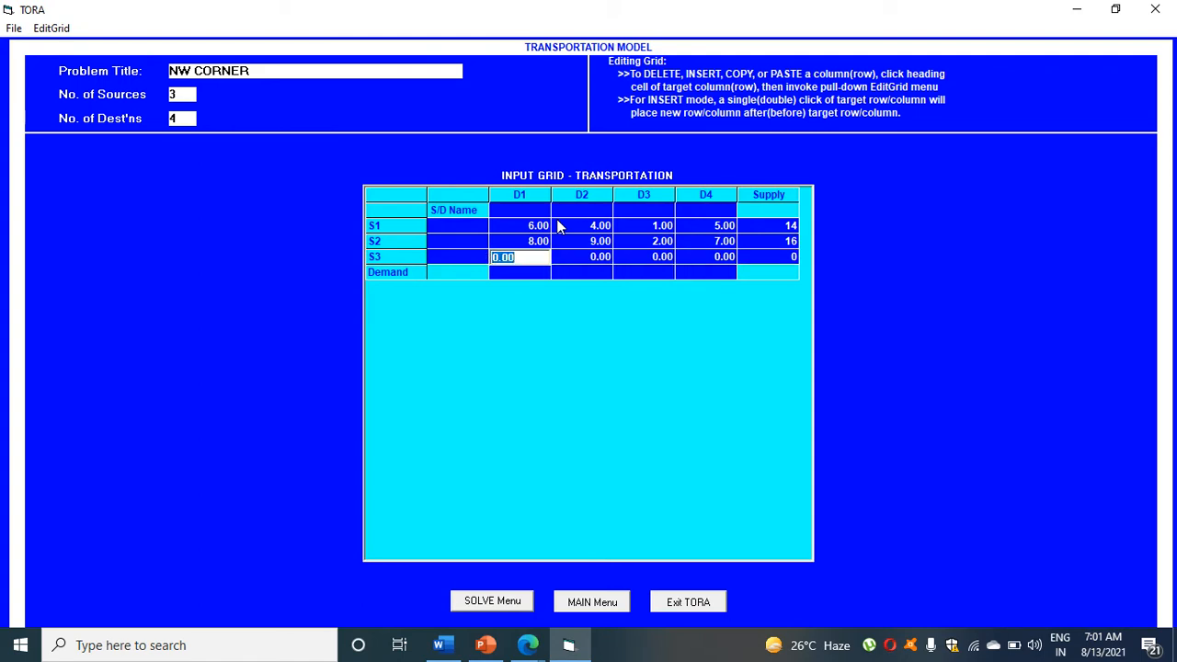
text(4.00)
click(581, 258)
text(3)
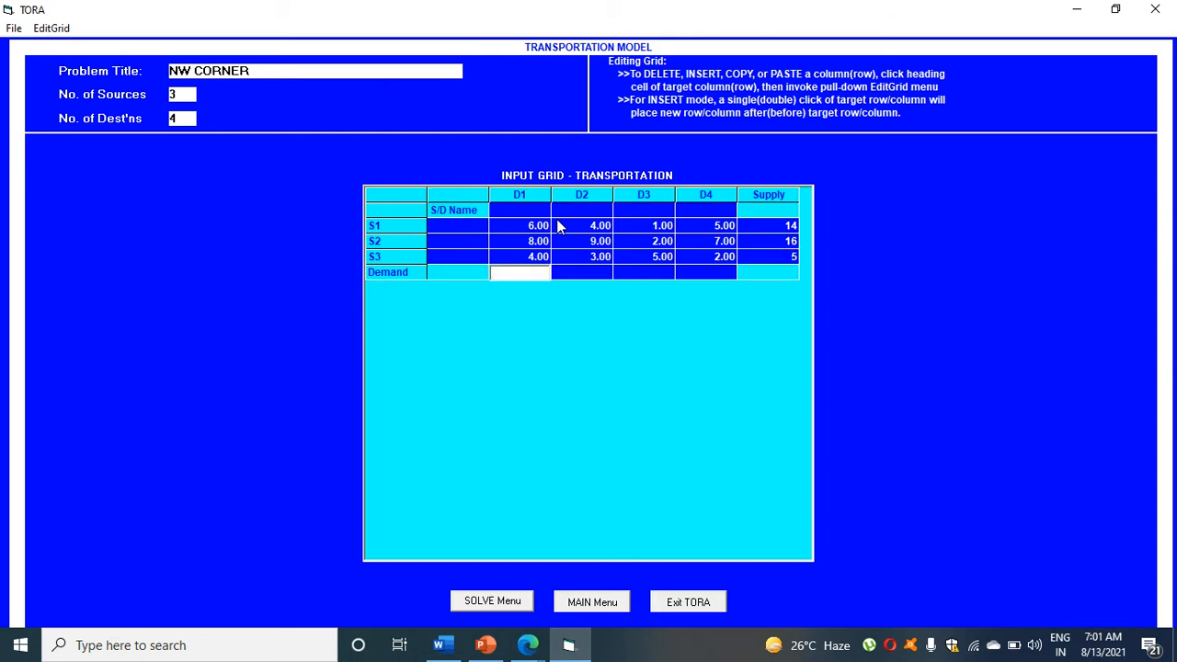
- Fill the Demand row with 6, 10, 15 and 4 and set the S3–D3 cost to 6
text(6)
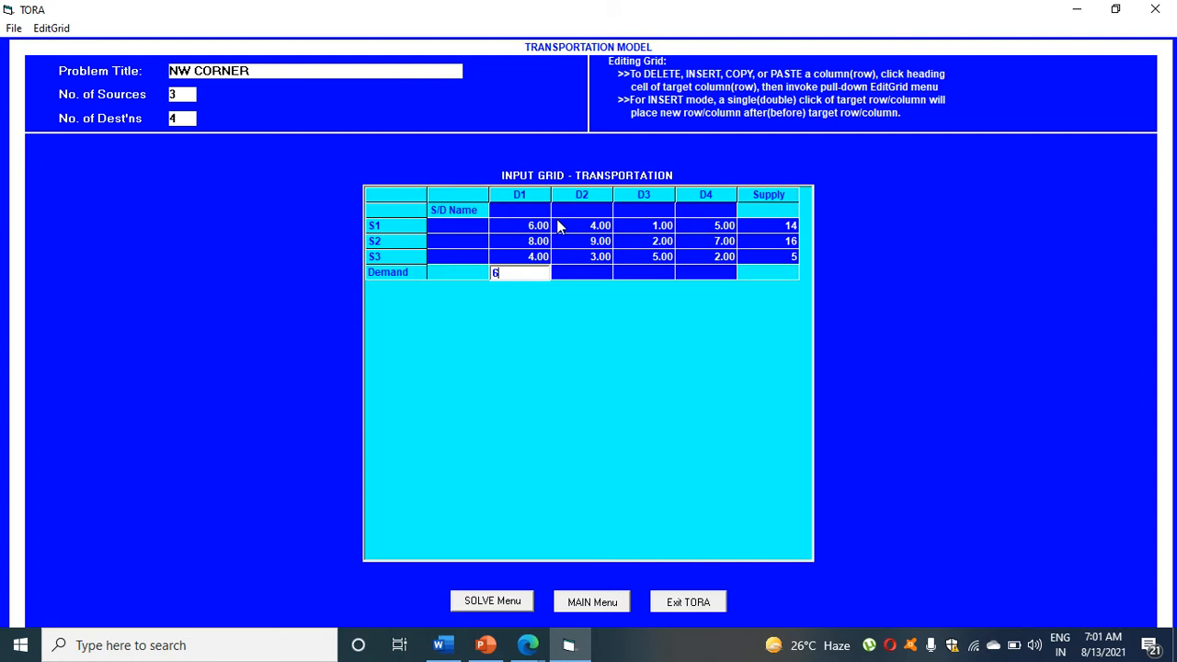
key(Tab)
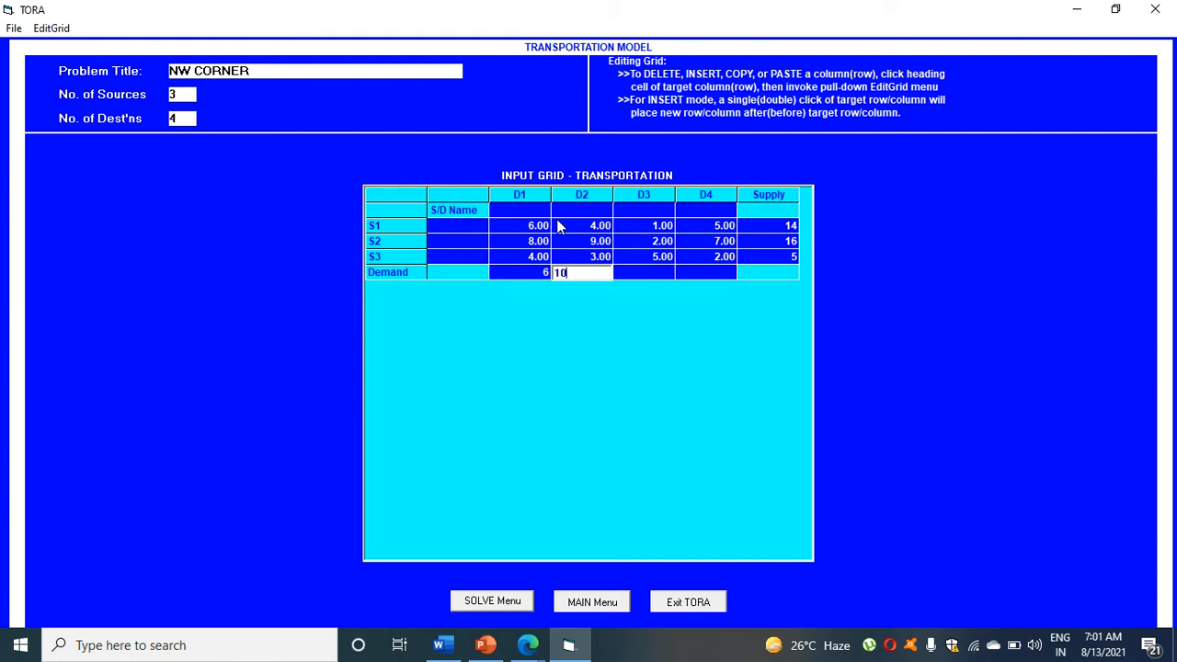
text(10)
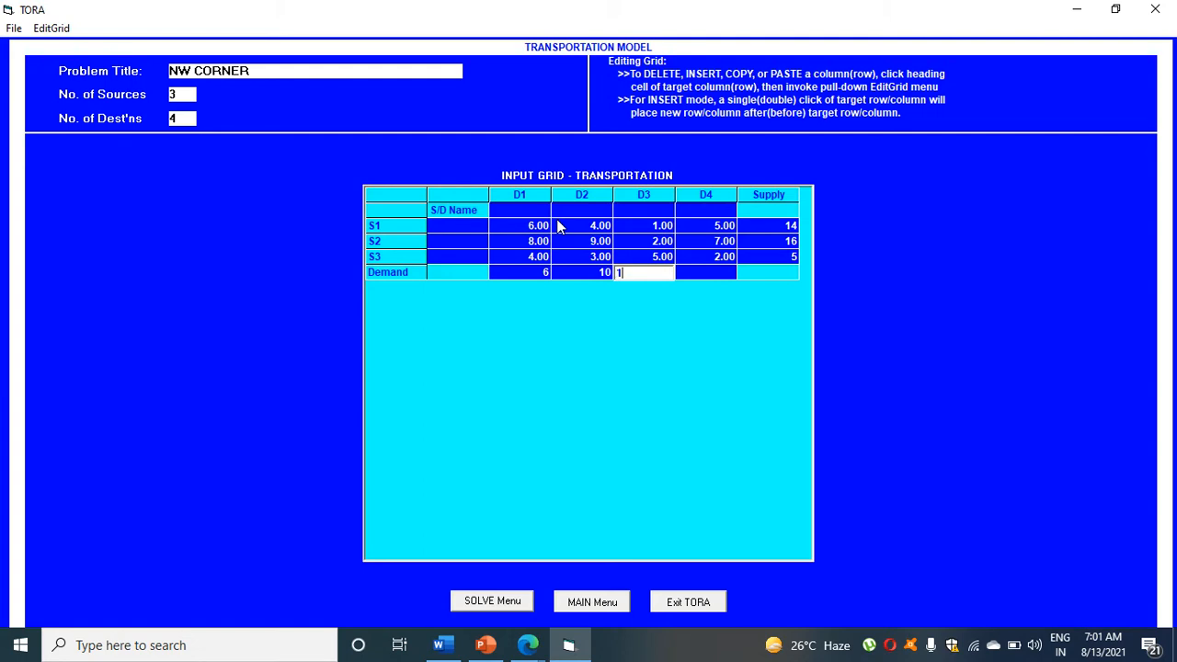
text(5)
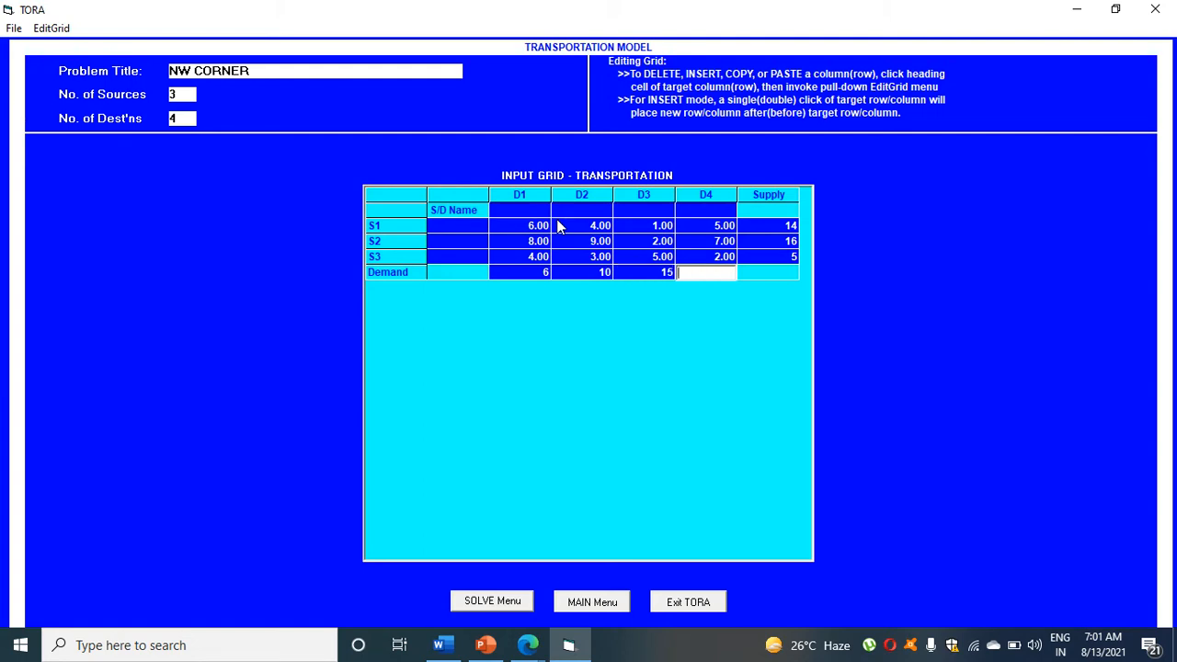
text(4)
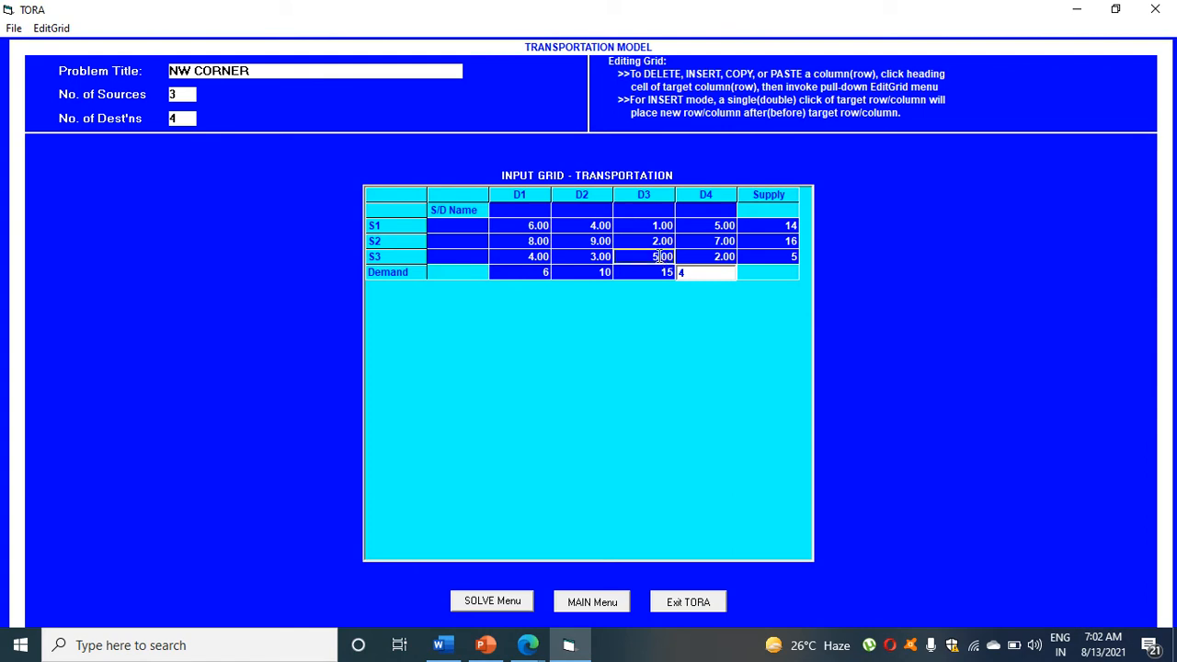
text(6)
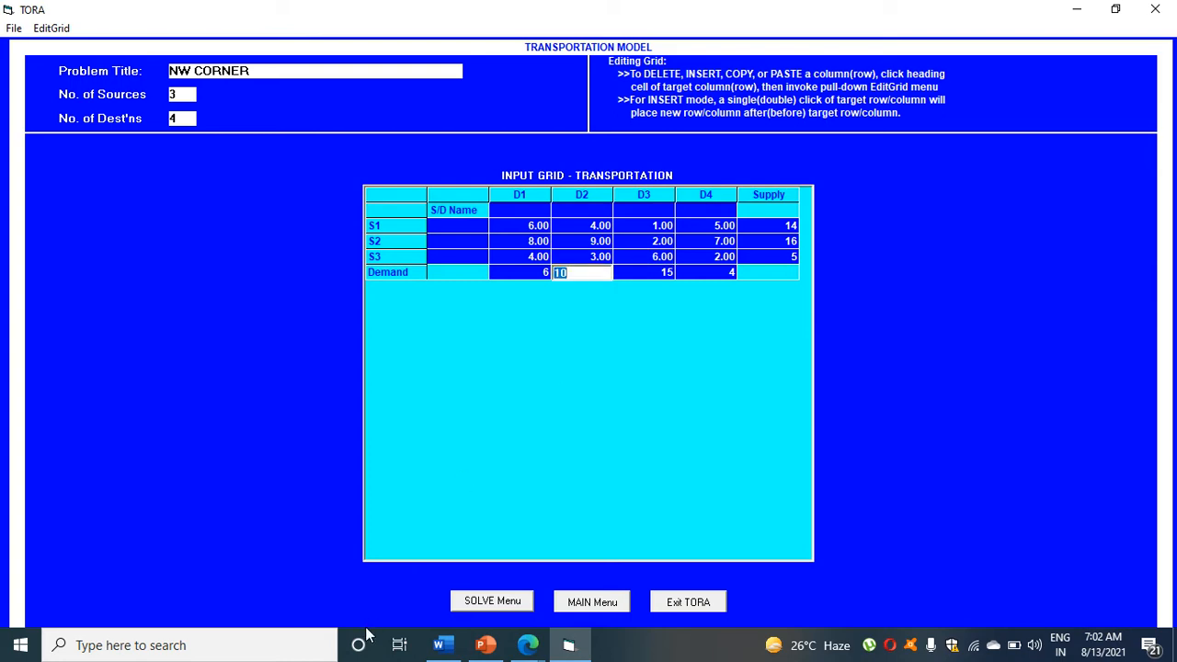
click(486, 644)
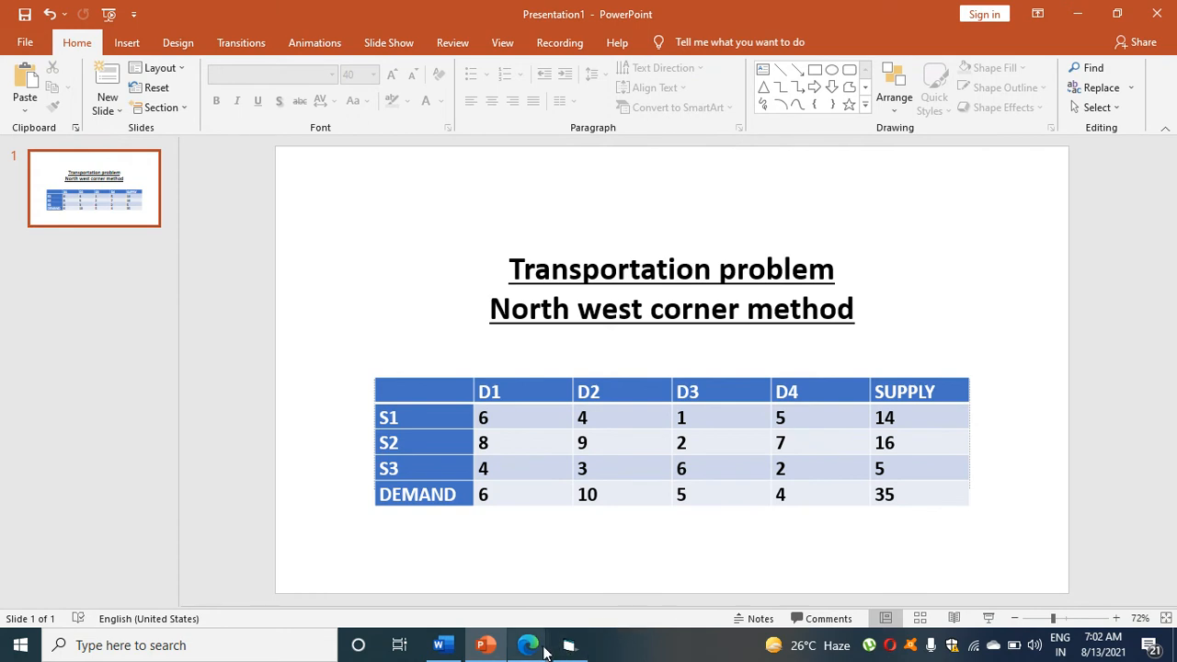
- Correct the slide's D3 demand from 5 to 15, then return to the TORA grid
click(570, 644)
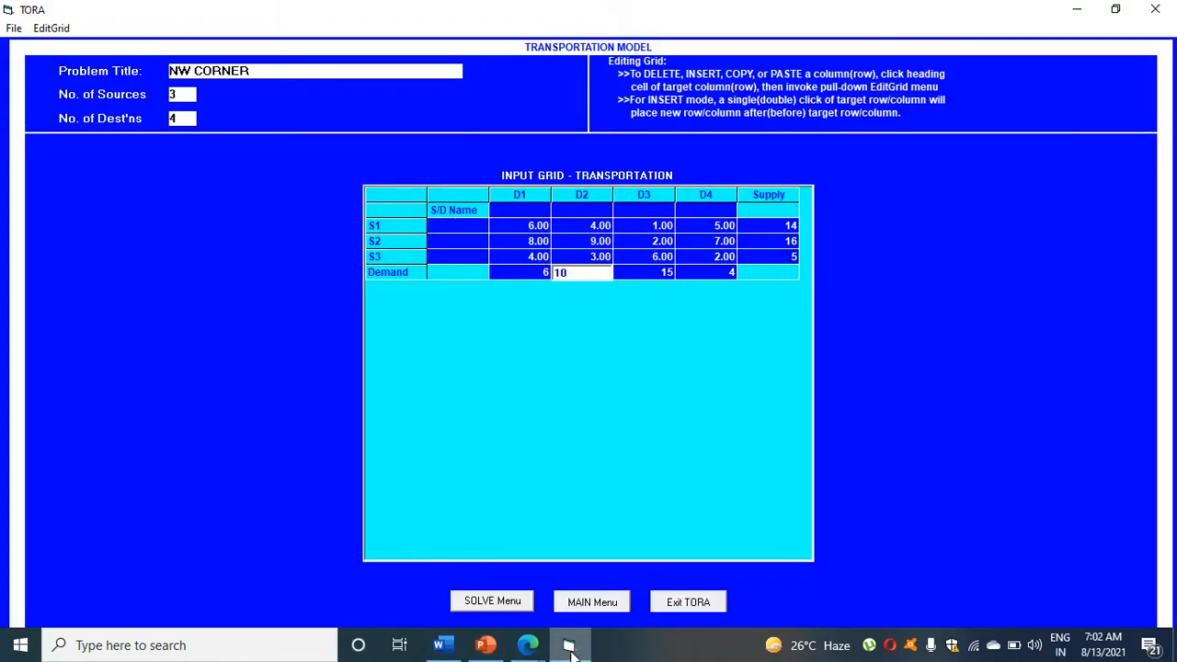
mouse_move(555, 526)
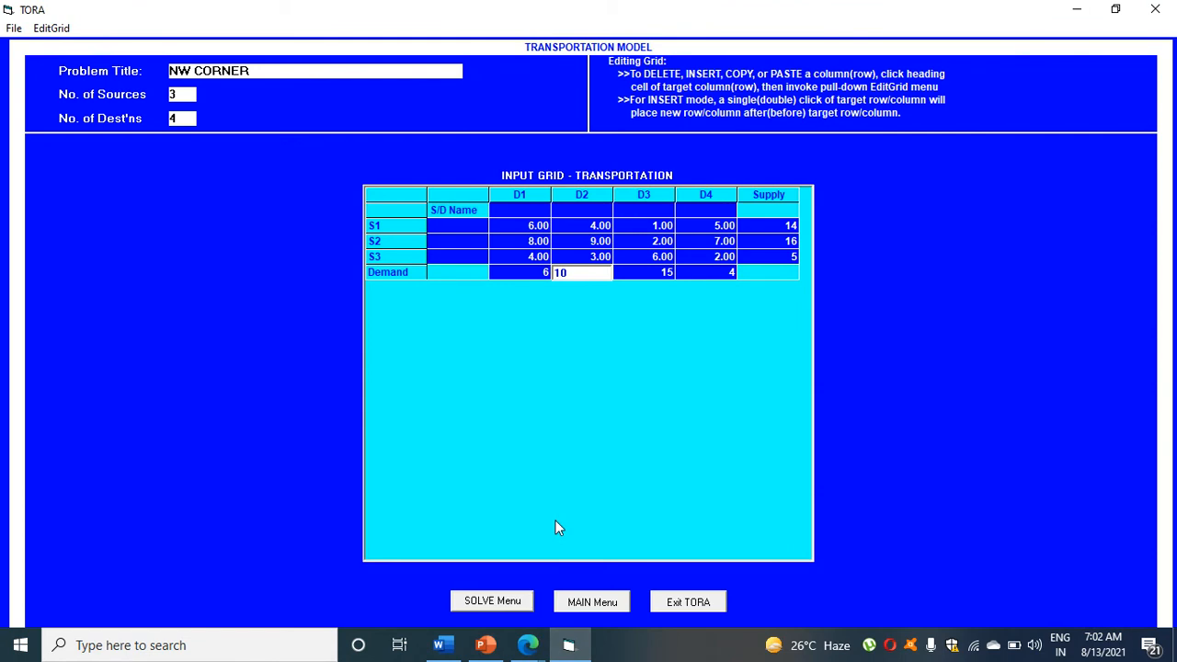
mouse_move(526, 644)
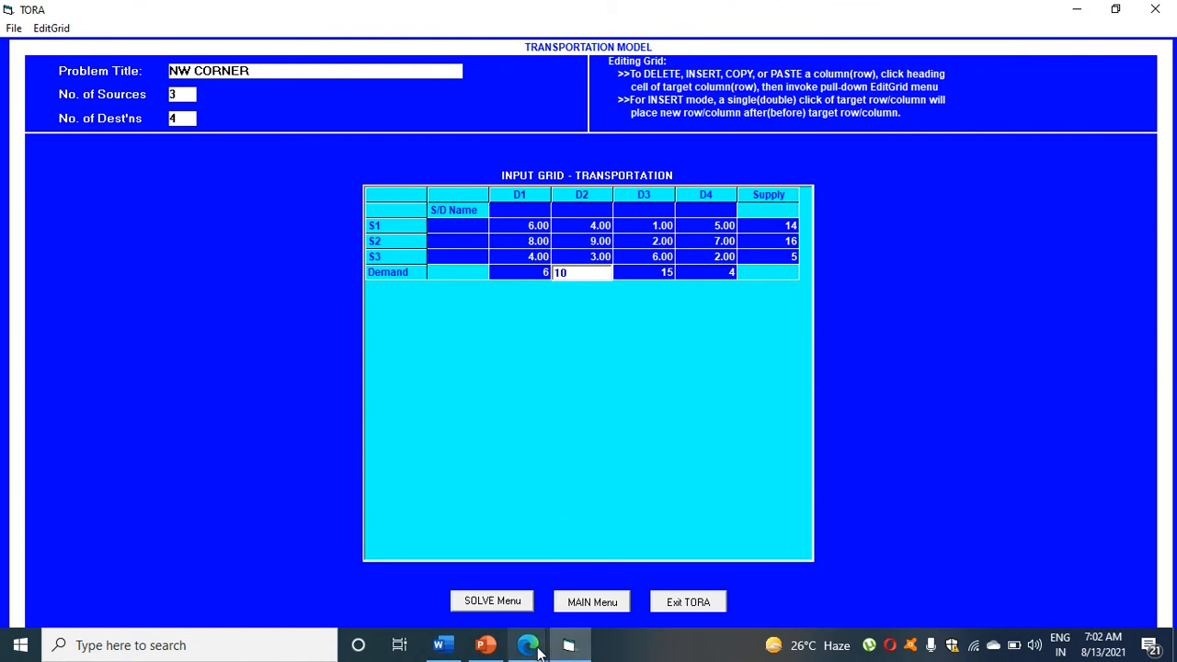
click(486, 643)
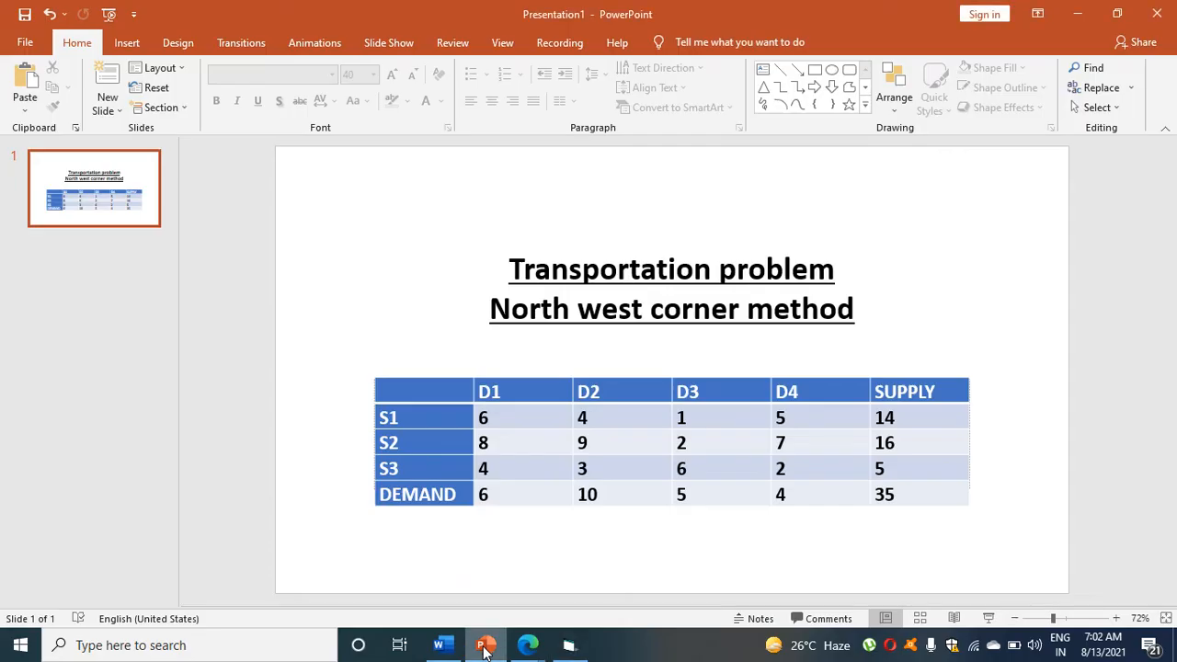
click(680, 493)
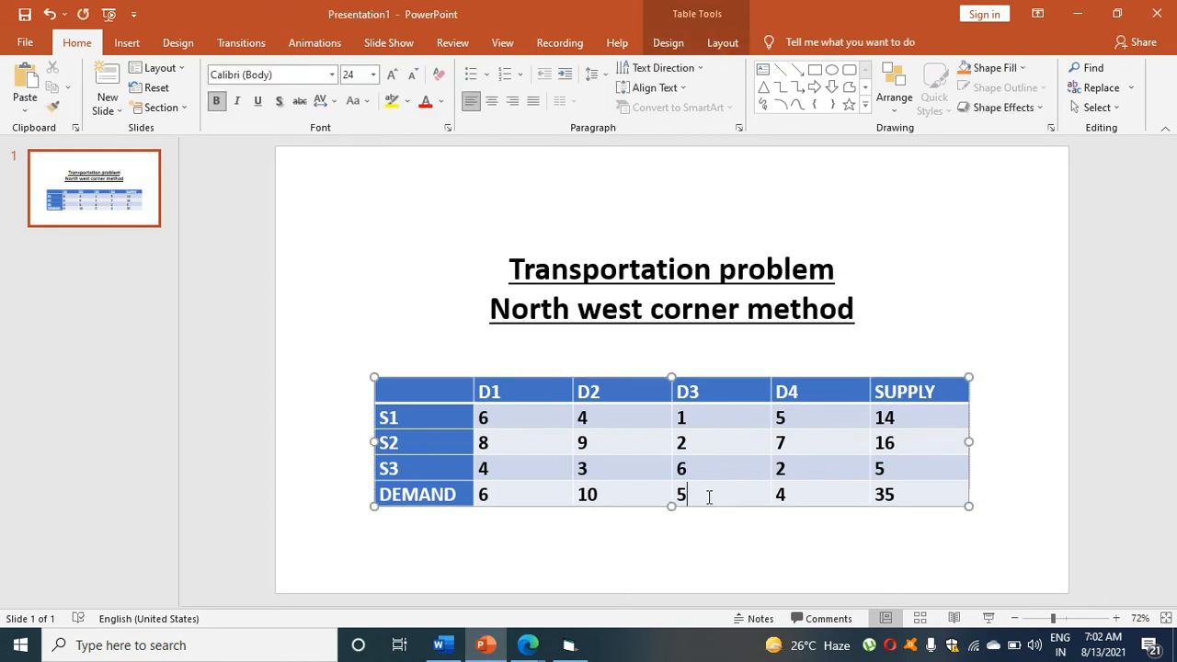
key(backspace)
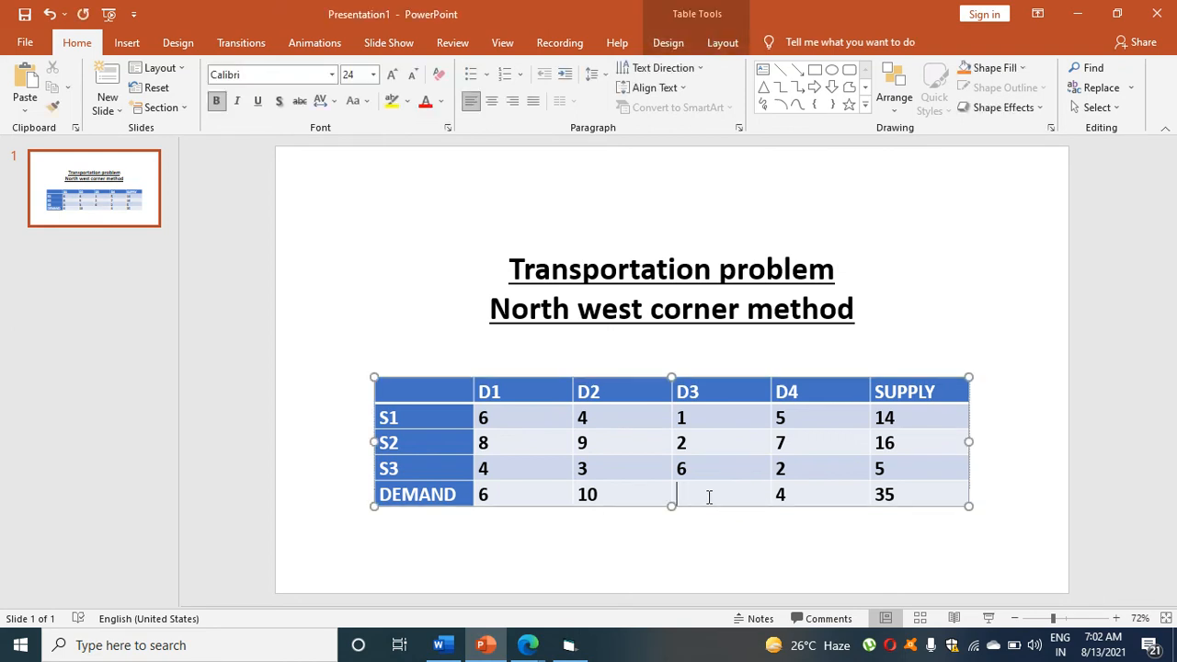
text(15)
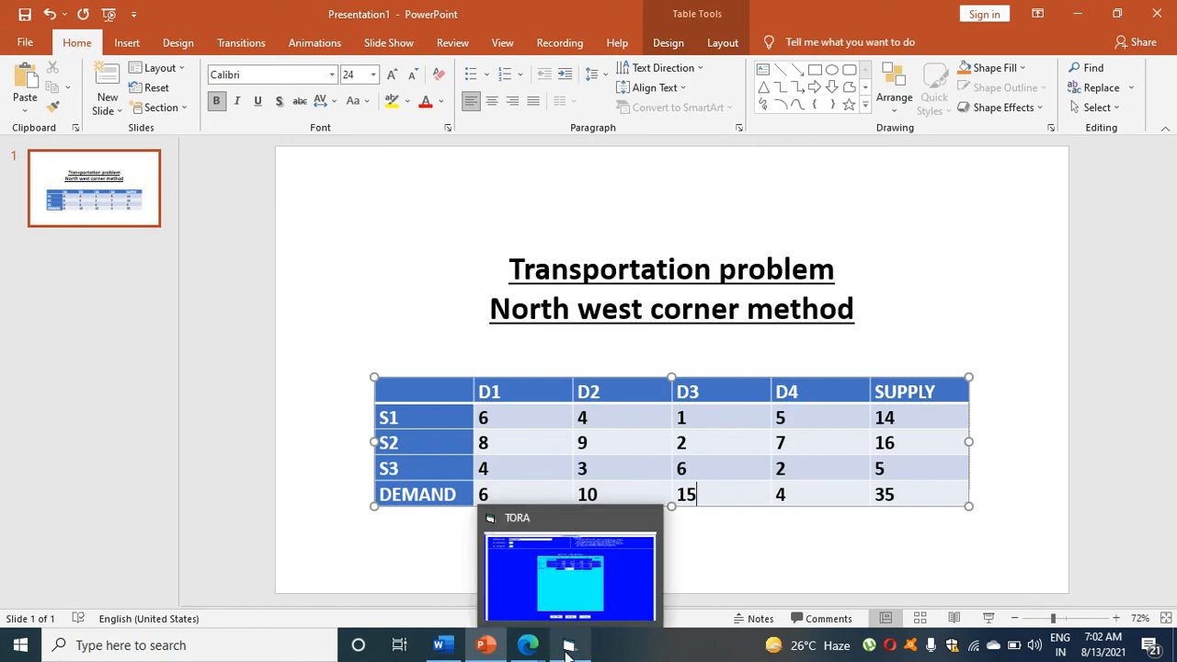
click(570, 567)
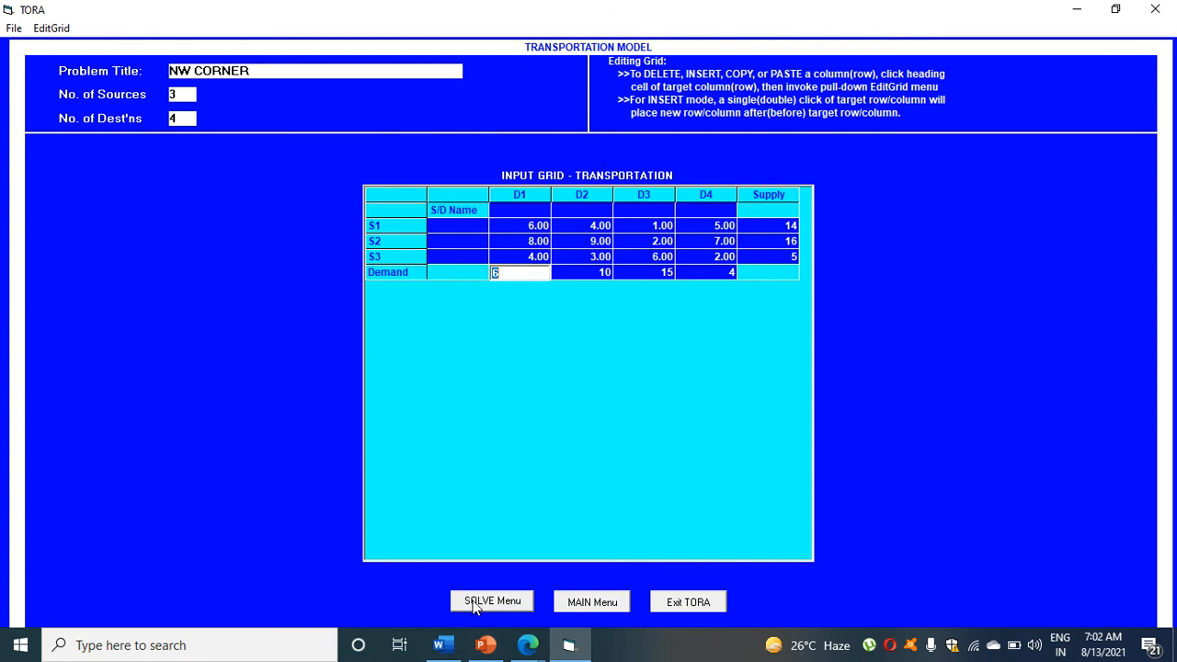
- Go to the SOLVE menu without saving the input data
click(493, 599)
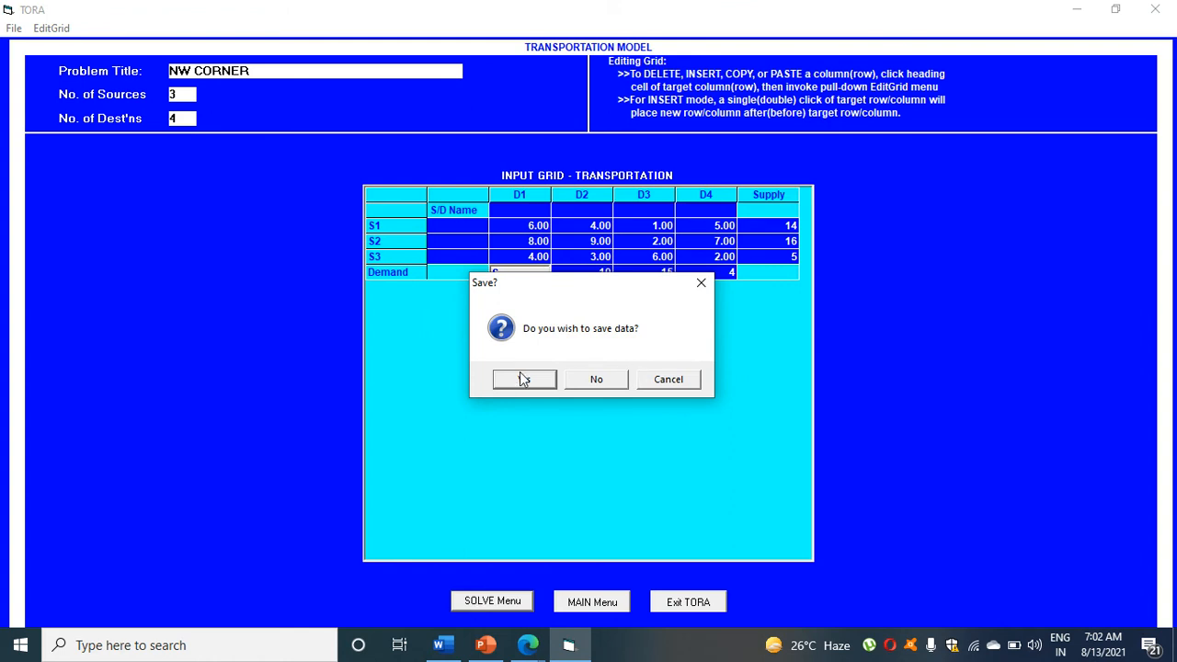
mouse_move(595, 379)
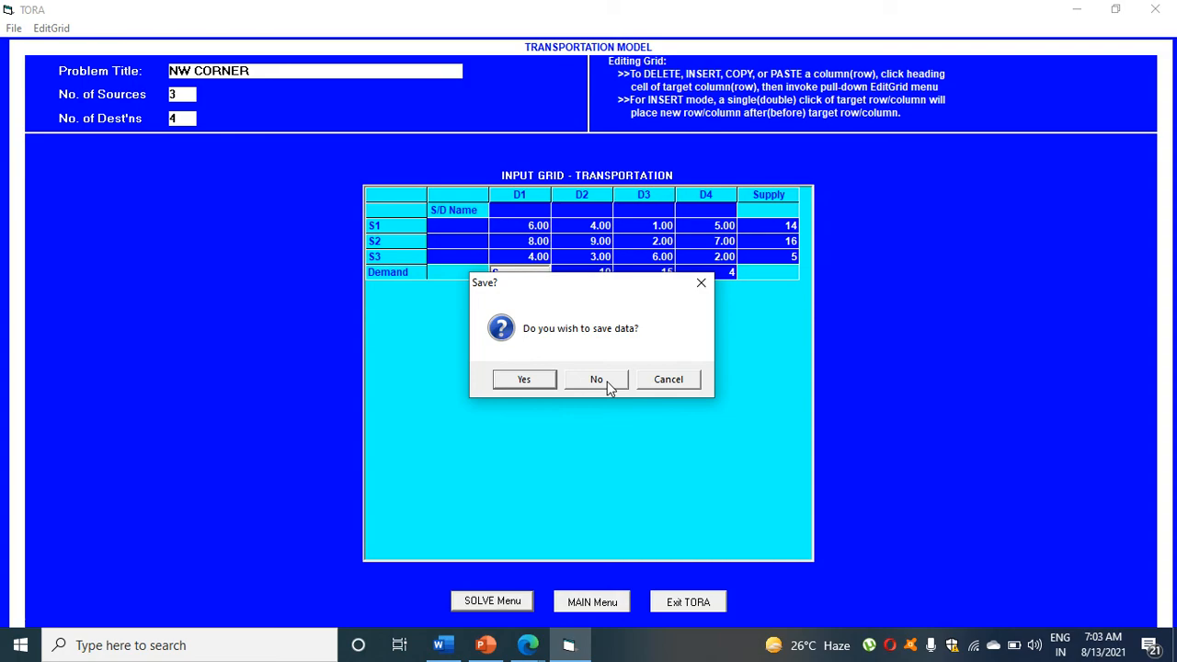
click(596, 379)
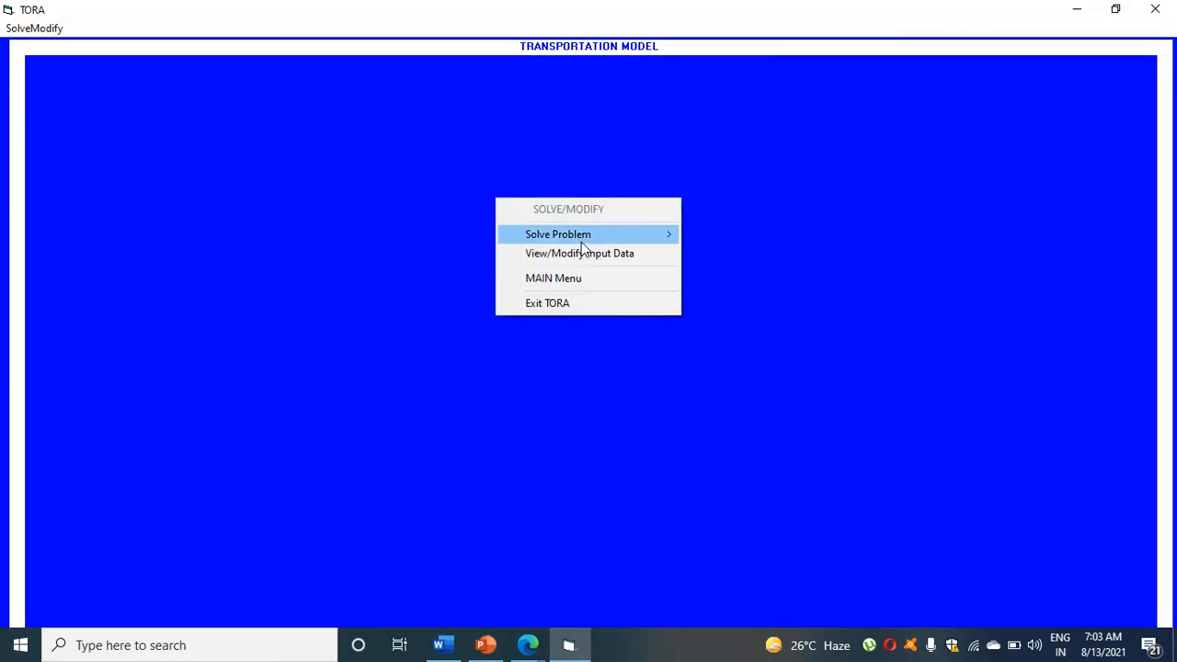
mouse_move(557, 233)
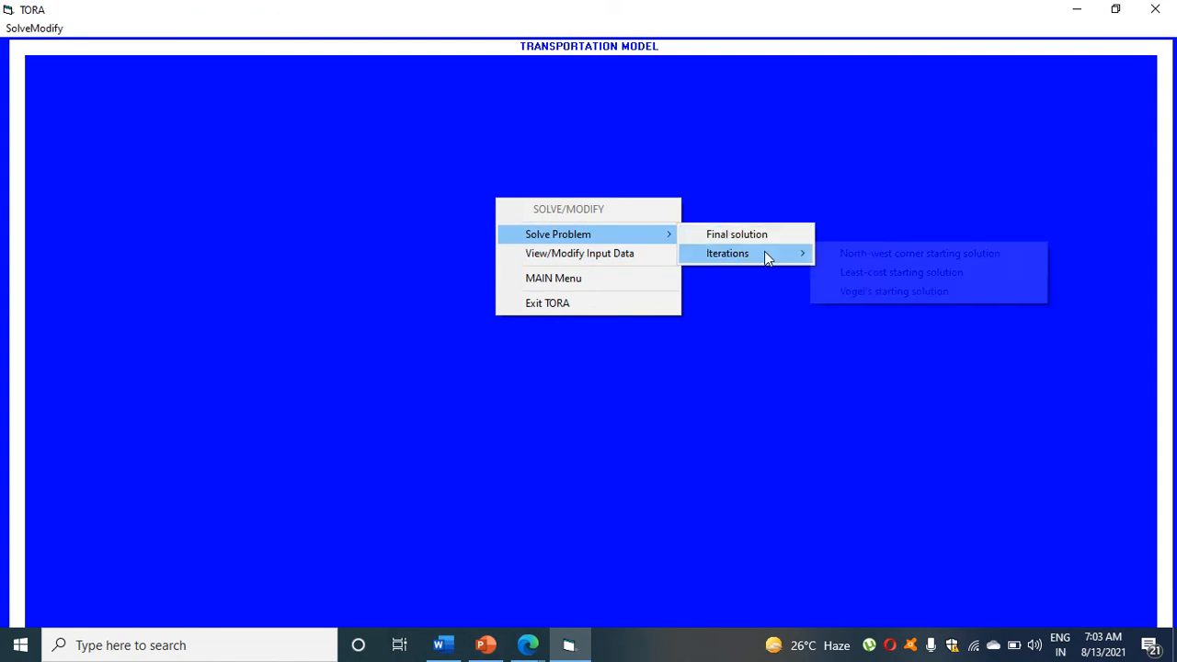
mouse_move(800, 272)
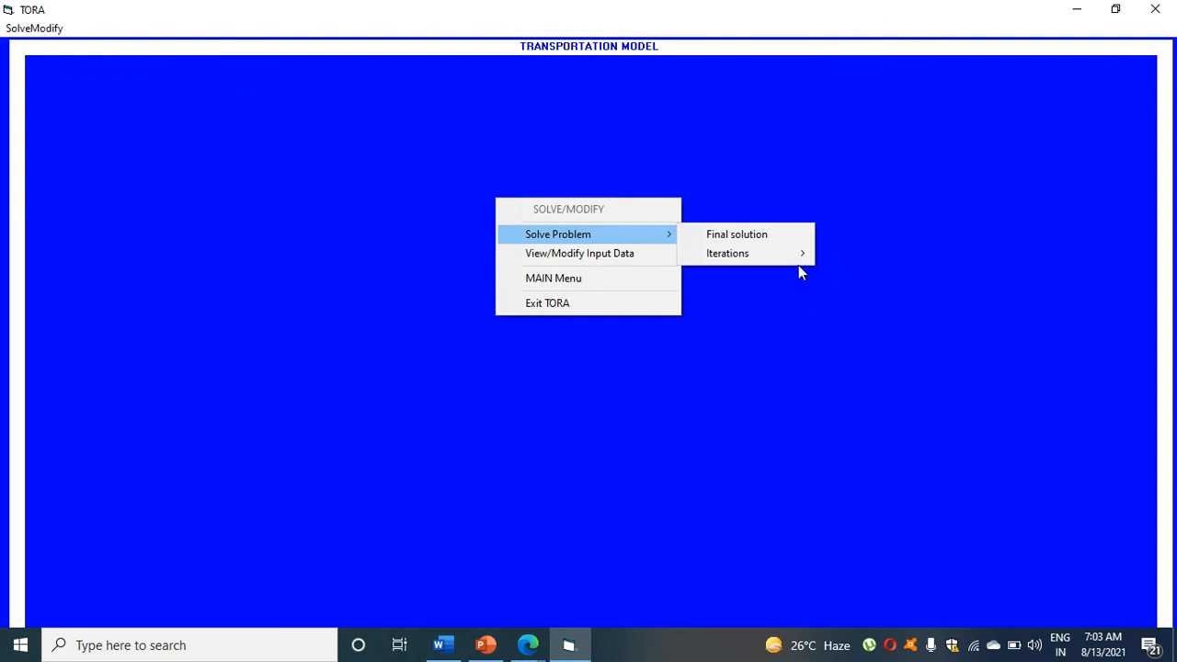
mouse_move(728, 253)
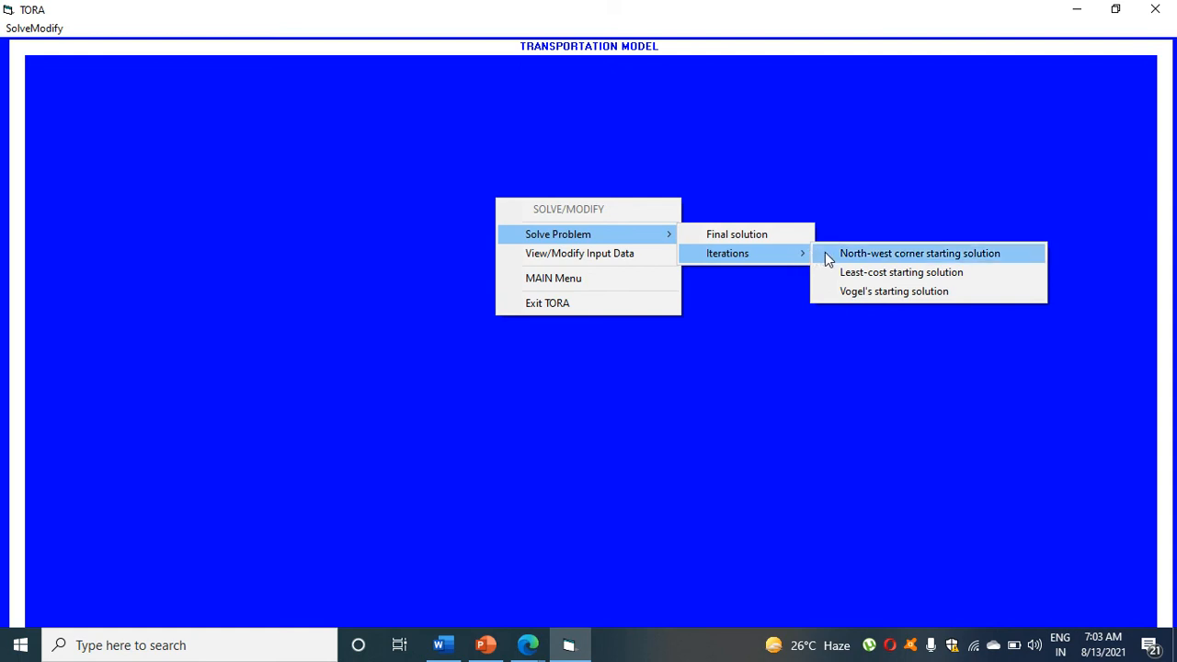
- Solve by iterations from the North-West Corner starting solution (objective 128.00)
click(919, 254)
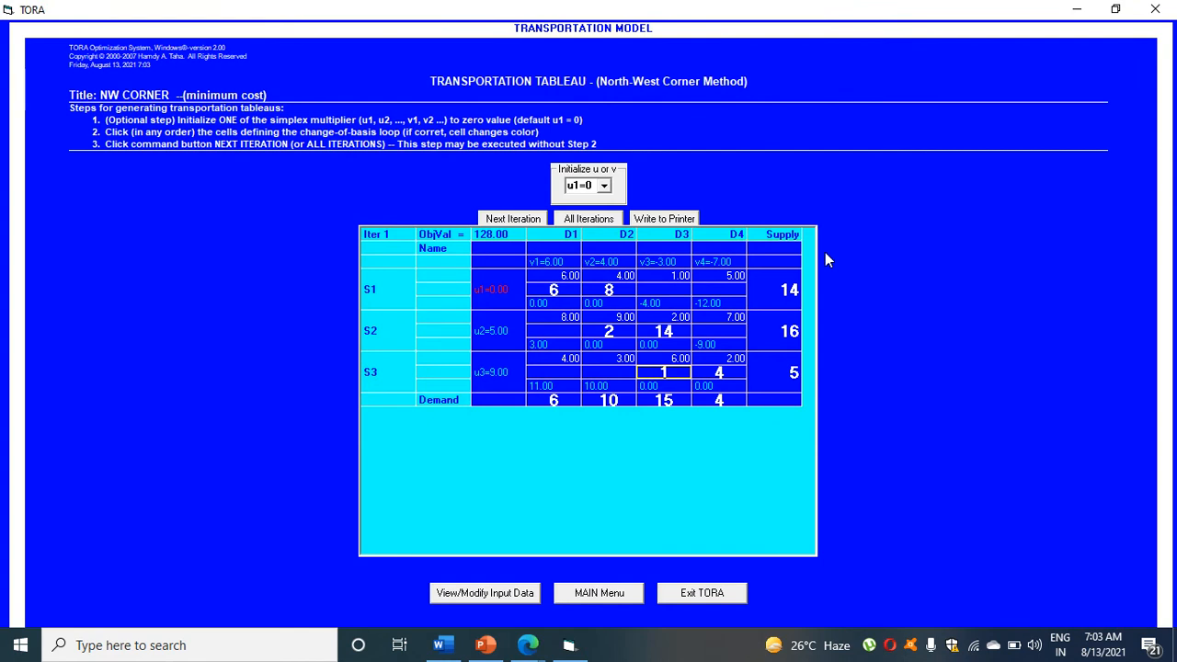
mouse_move(555, 257)
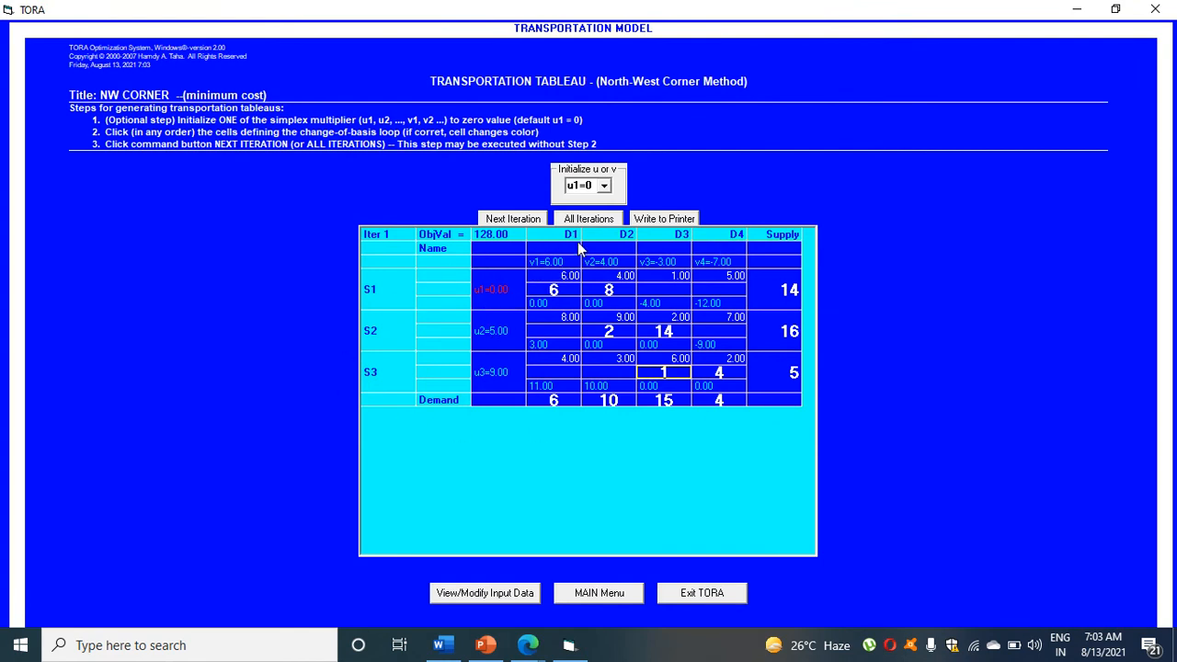
- Generate all iterations and acknowledge that iteration 3 is optimal at 114.00
click(589, 217)
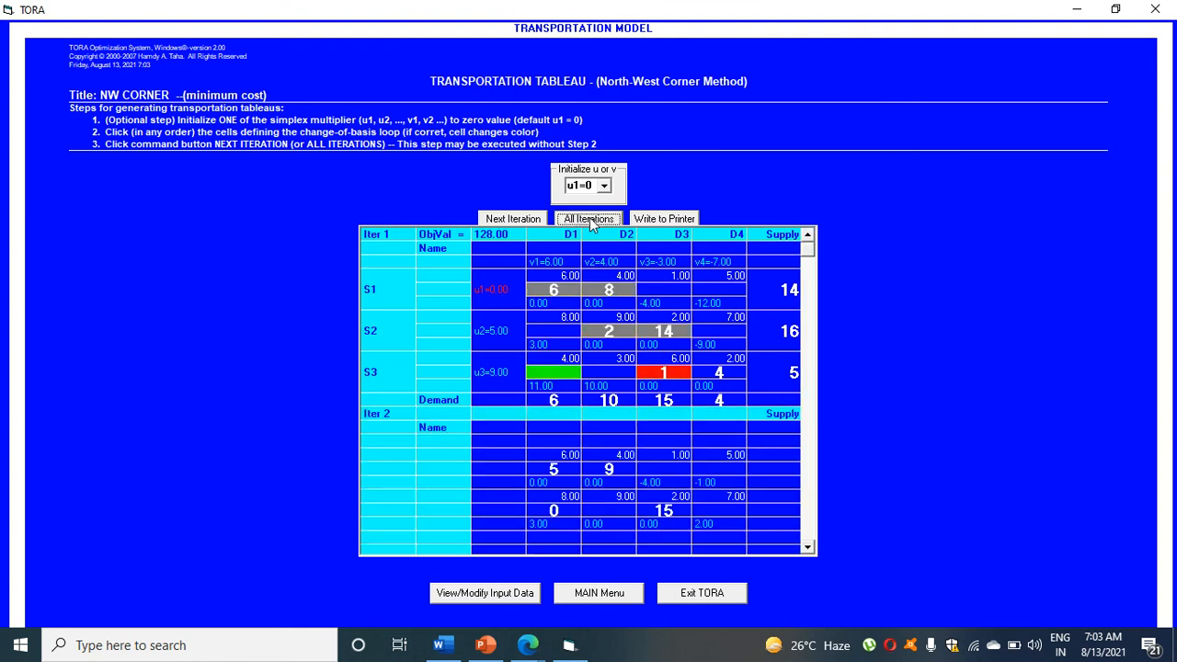
click(588, 217)
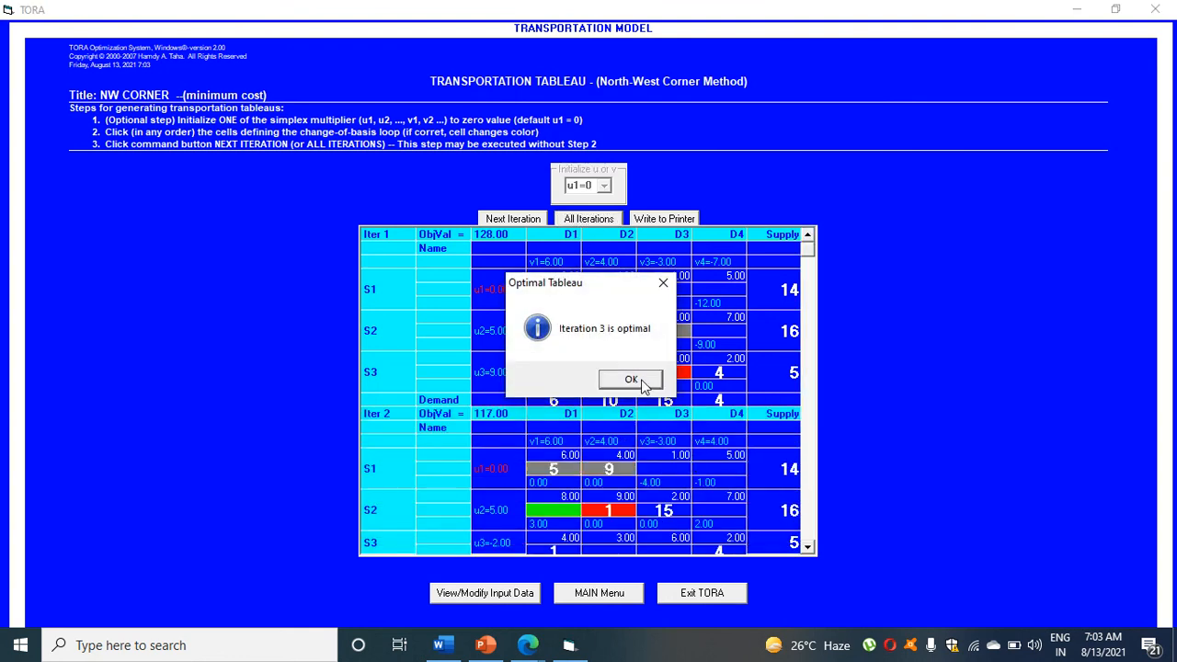
click(629, 379)
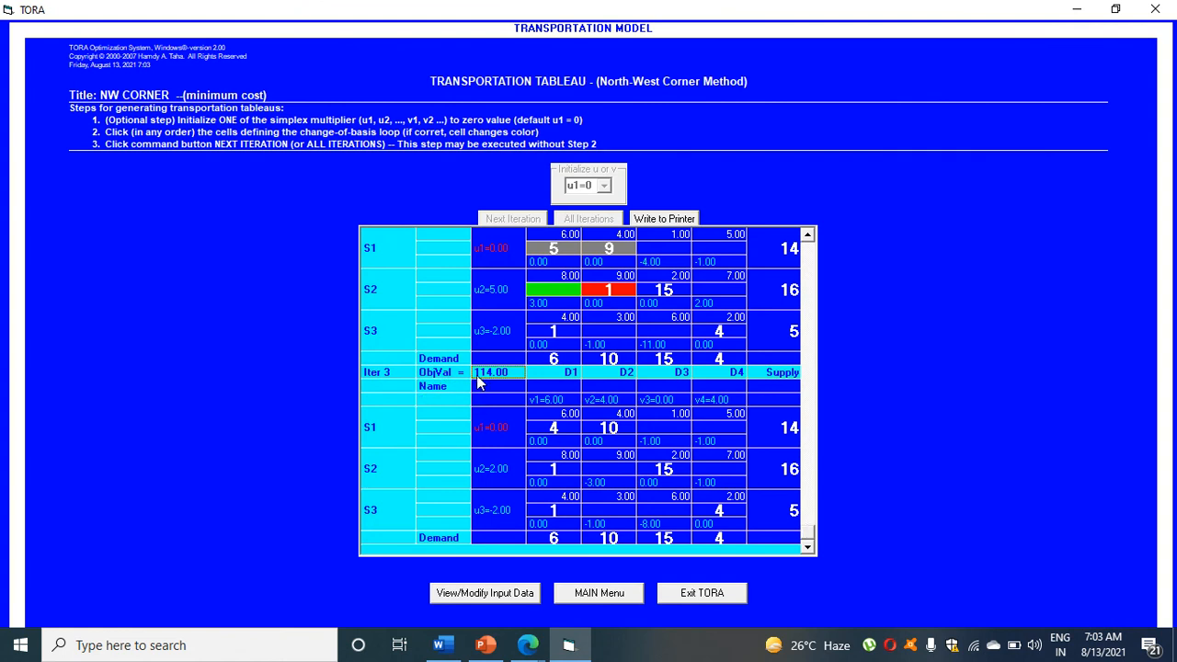
mouse_move(511, 387)
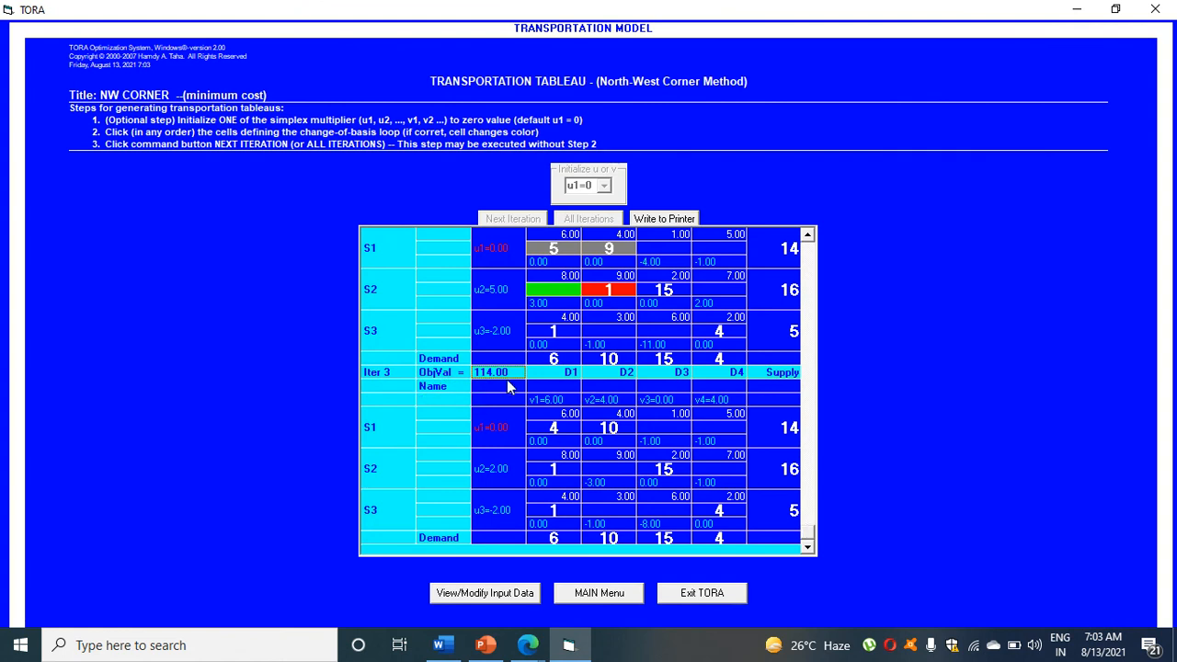